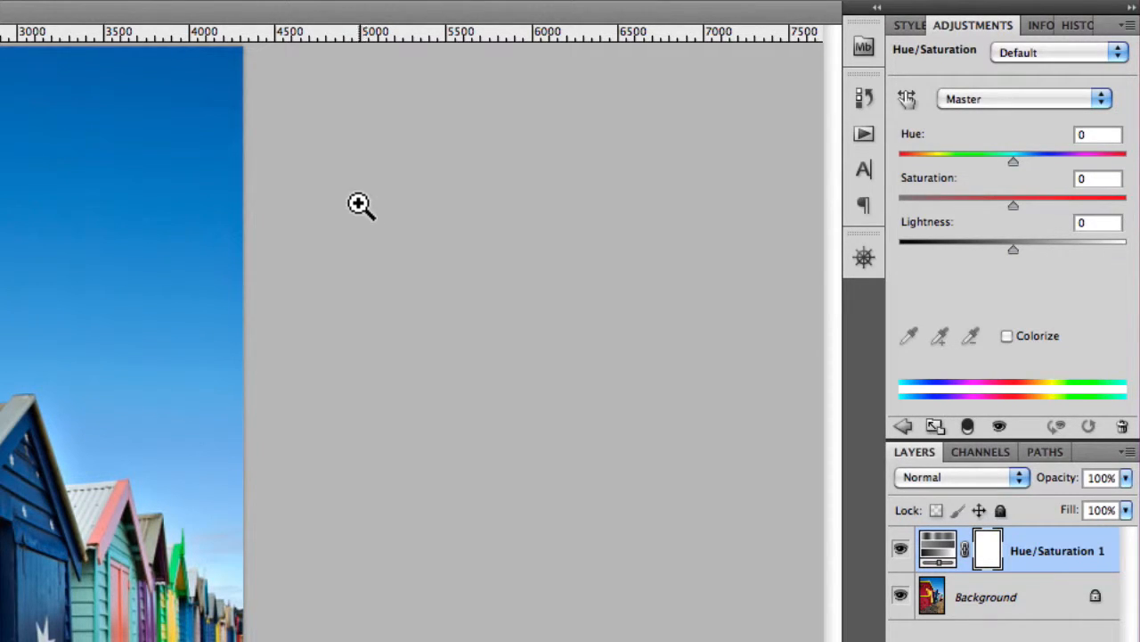
{"action": "mouse_move", "coordinate": [1127, 62]}
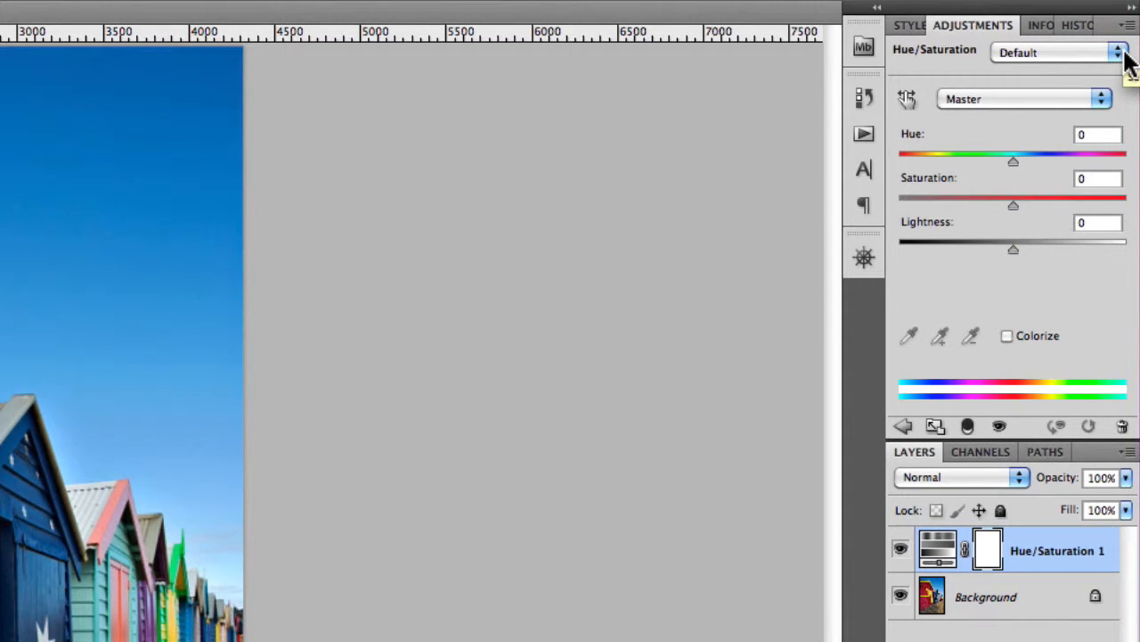
Step: Apply the Cyanotype preset, then return the adjustment to the Default preset
{"action": "left_click", "coordinate": [1119, 52]}
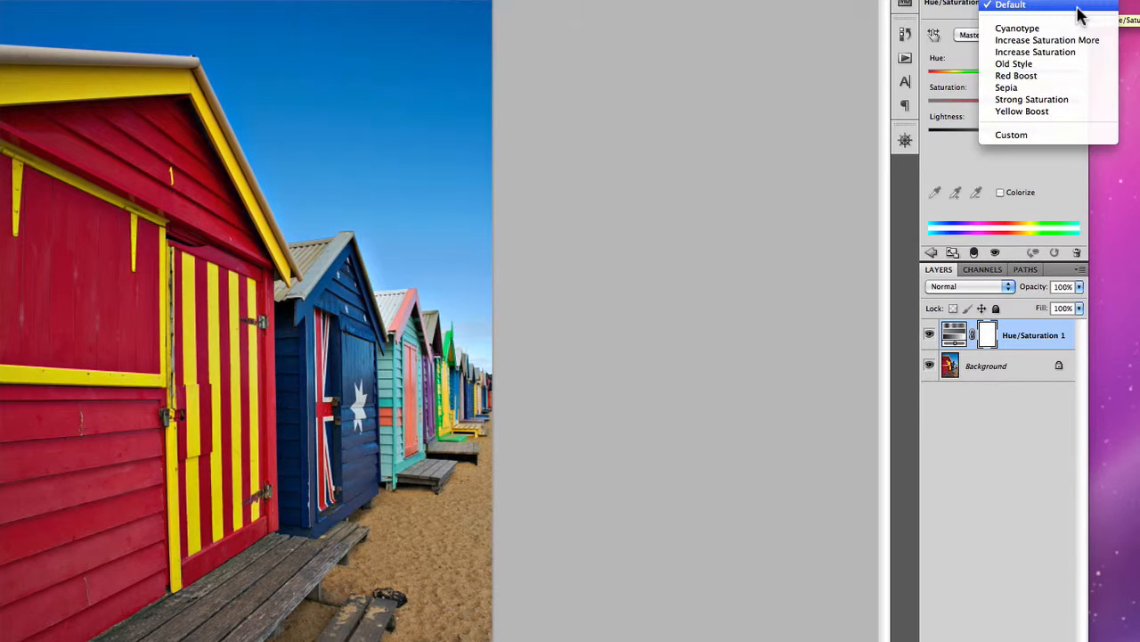
{"action": "mouse_move", "coordinate": [1036, 52]}
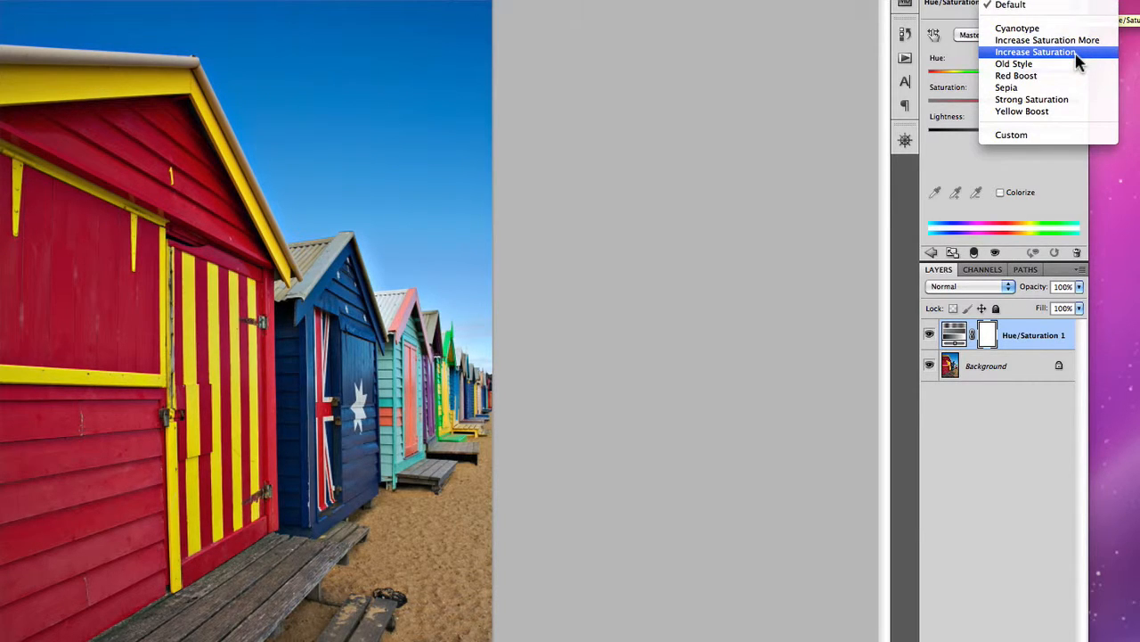
{"action": "mouse_move", "coordinate": [1017, 28]}
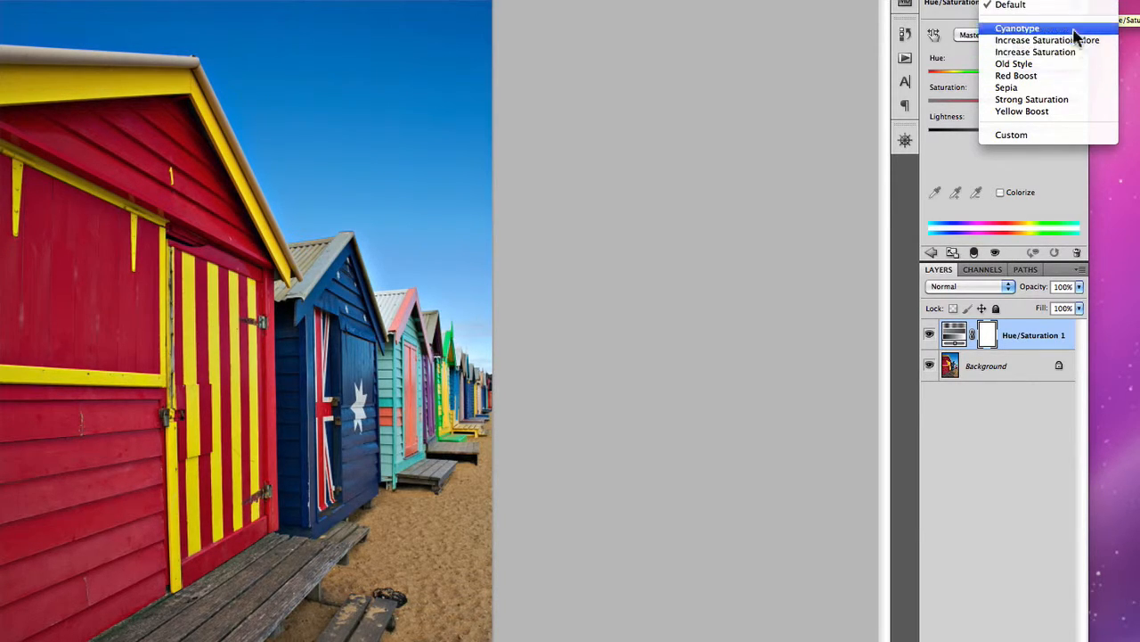
{"action": "left_click", "coordinate": [1017, 28]}
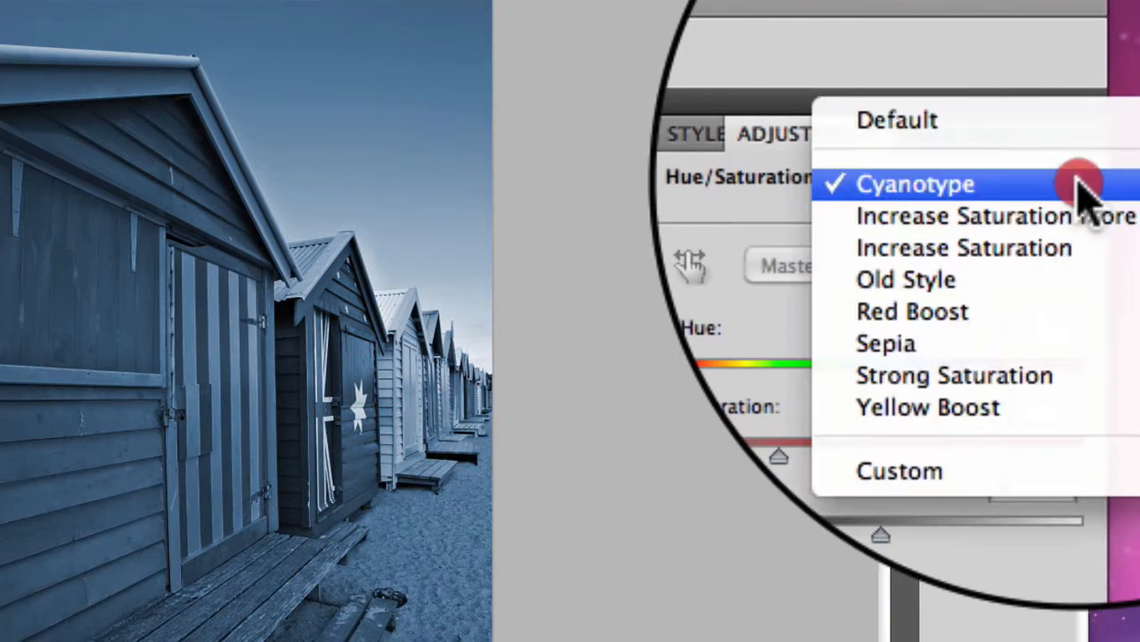
{"action": "left_click", "coordinate": [886, 343]}
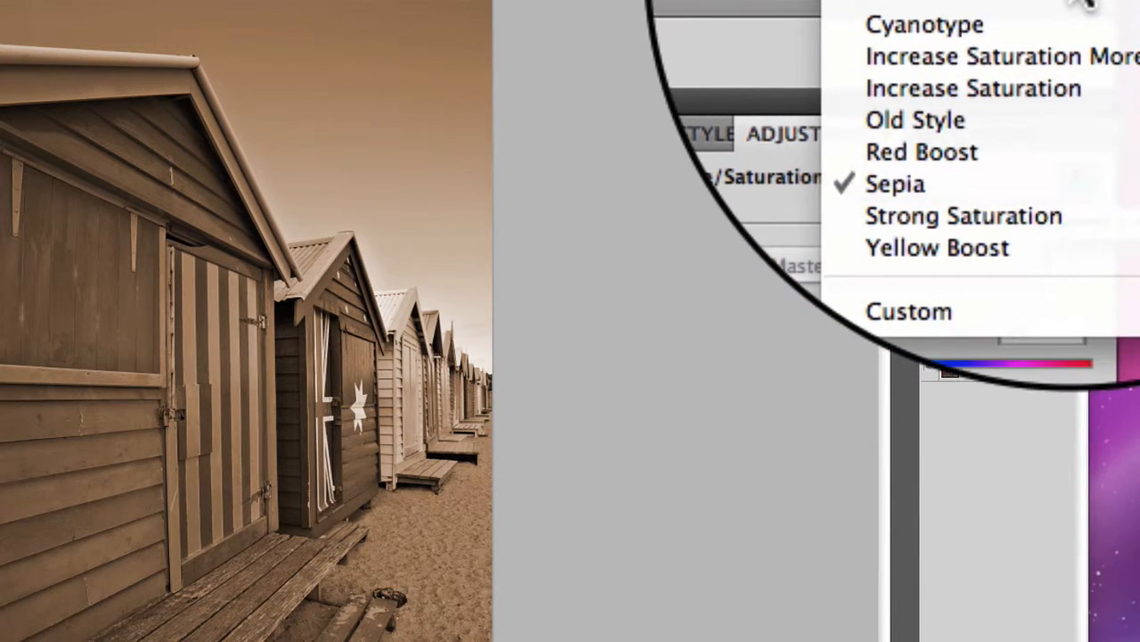
{"action": "left_click", "coordinate": [909, 311]}
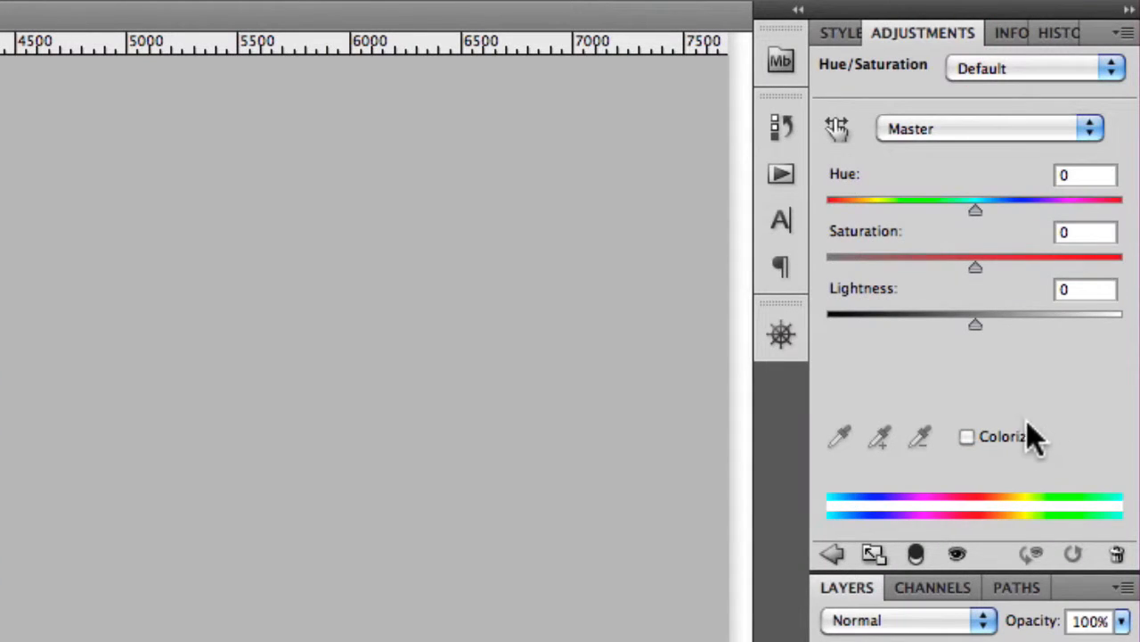
{"action": "mouse_move", "coordinate": [1029, 410]}
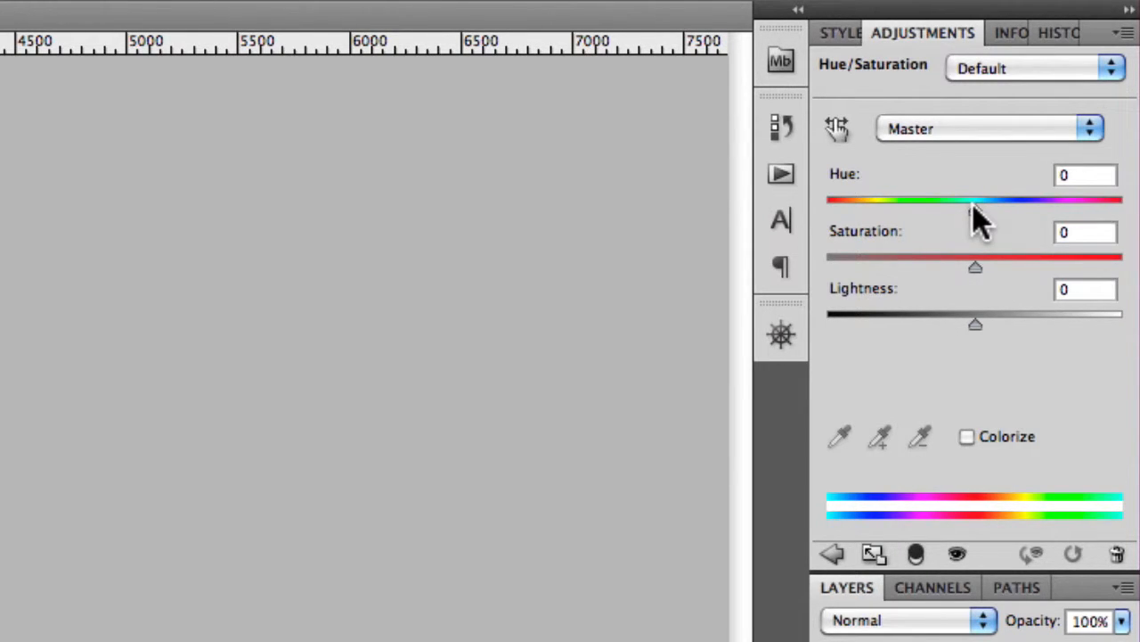
Step: Swing the hue so the sky turns green, then magenta, then return hue to zero
{"action": "left_click_drag", "start_coordinate": [980, 205], "coordinate": [975, 205]}
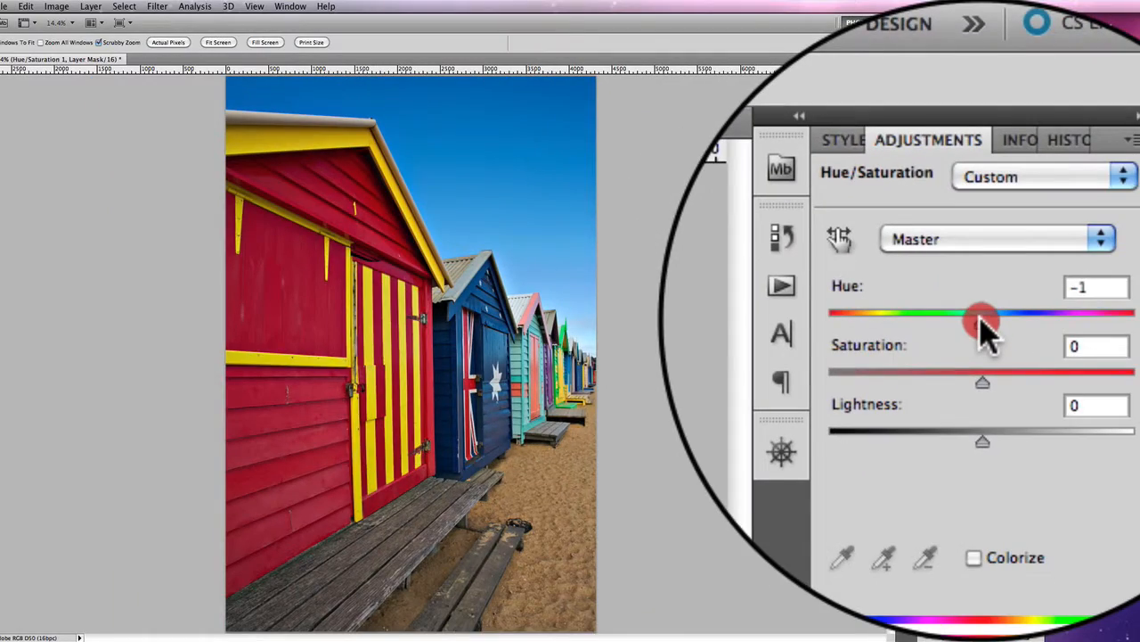
{"action": "left_click_drag", "start_coordinate": [982, 314], "coordinate": [944, 314]}
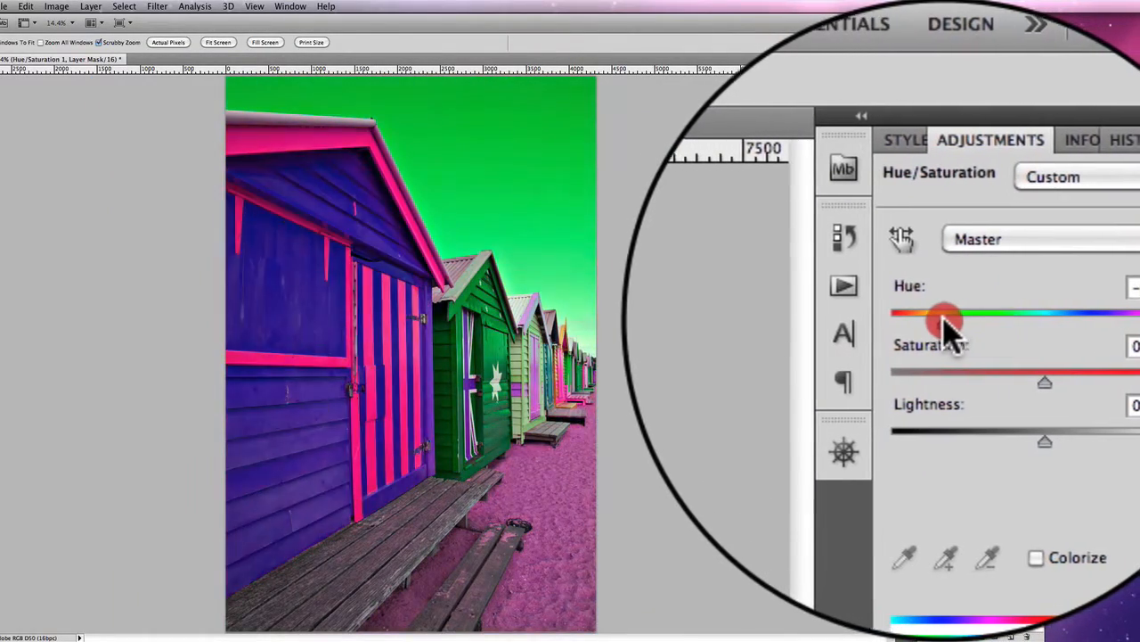
{"action": "left_click_drag", "start_coordinate": [944, 314], "coordinate": [936, 316]}
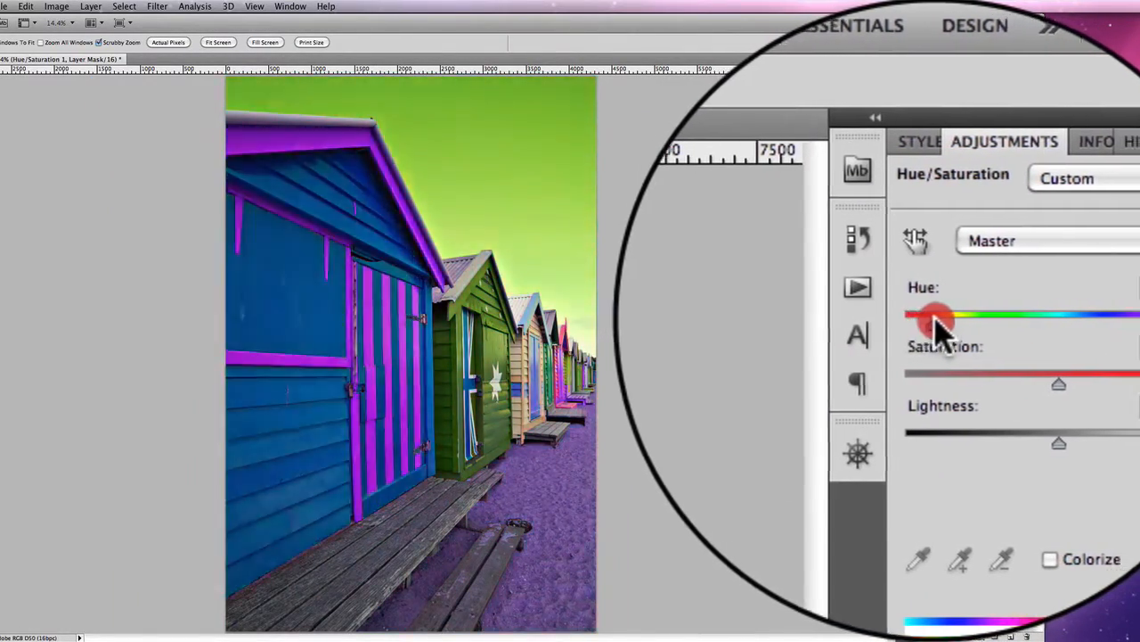
{"action": "left_click_drag", "start_coordinate": [940, 316], "coordinate": [976, 316]}
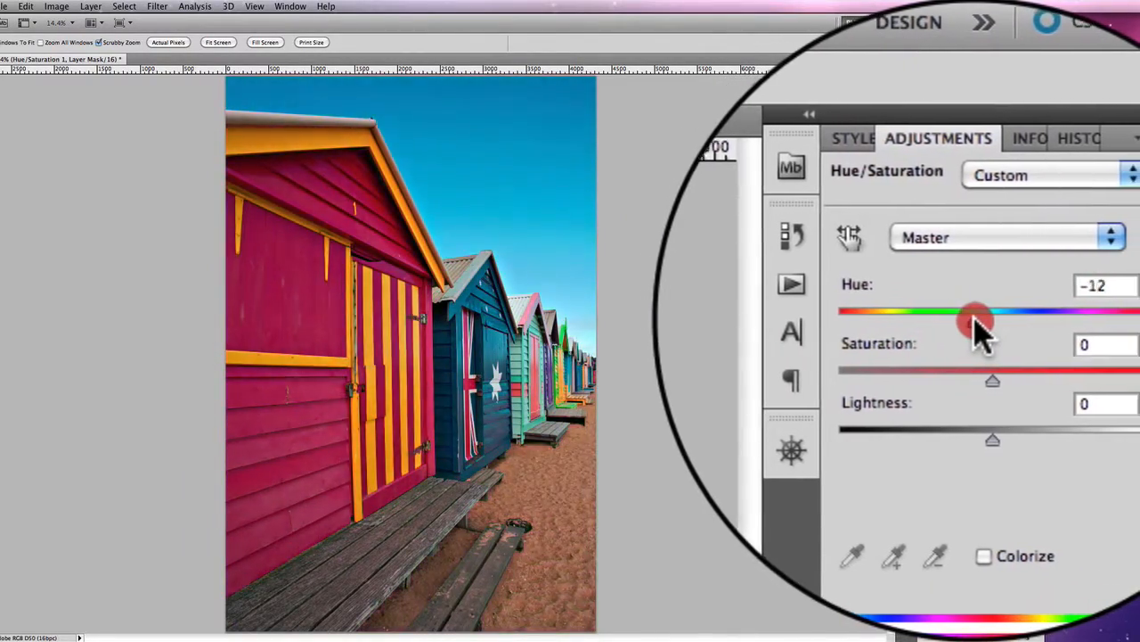
{"action": "left_click_drag", "start_coordinate": [976, 320], "coordinate": [1020, 321]}
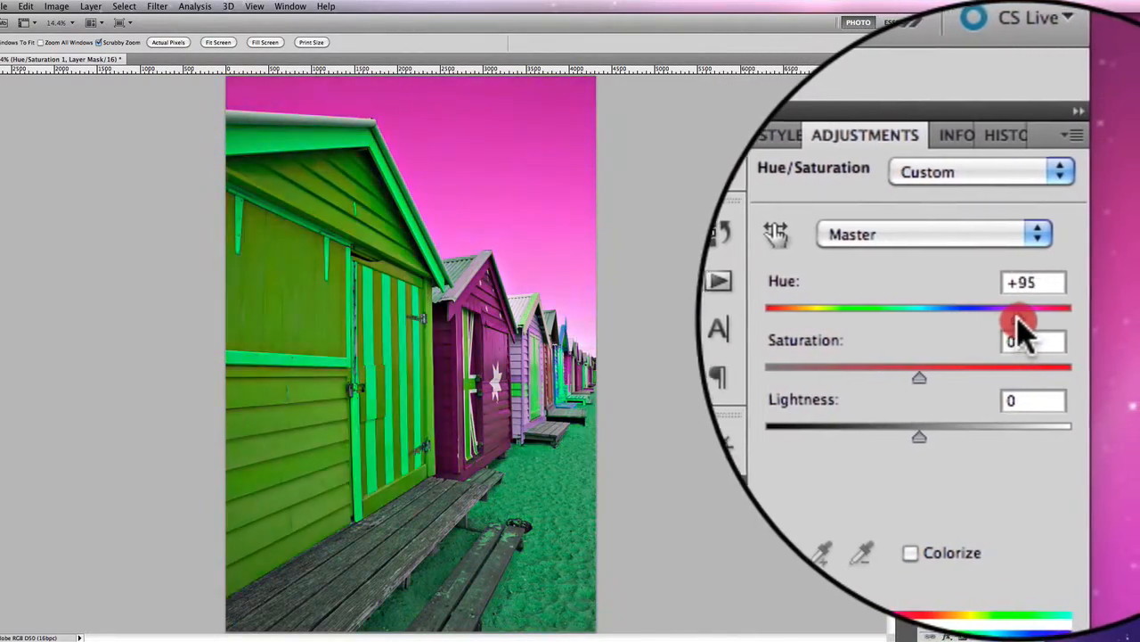
{"action": "left_click_drag", "start_coordinate": [1021, 321], "coordinate": [1029, 317]}
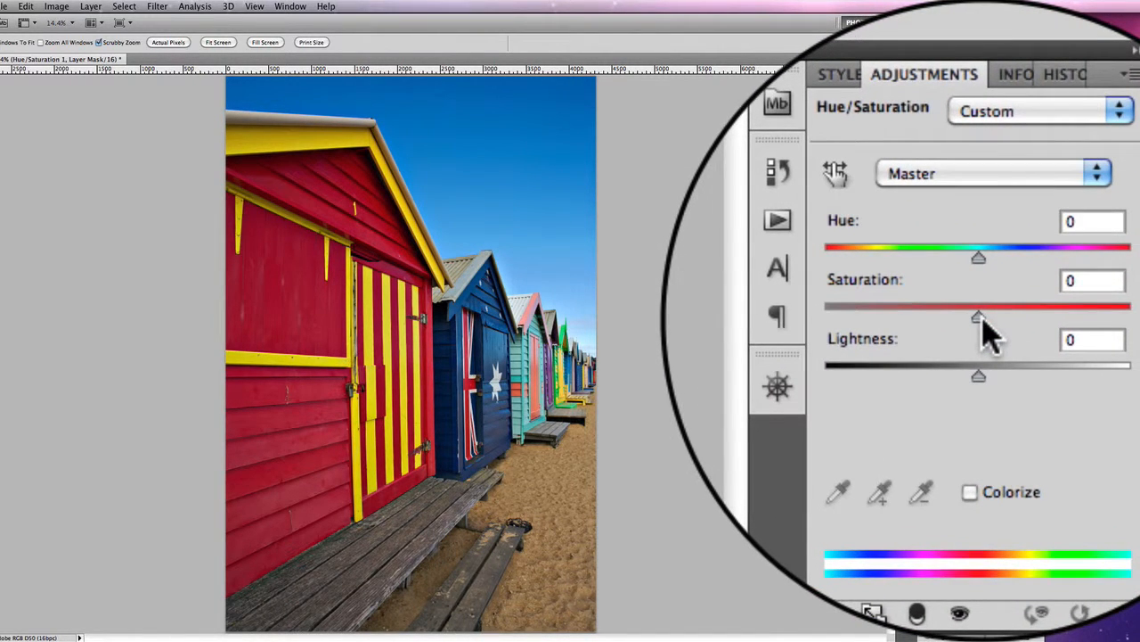
Step: Drain and restore saturation, then wash out the photo and return lightness to zero
{"action": "left_click_drag", "start_coordinate": [979, 316], "coordinate": [944, 321]}
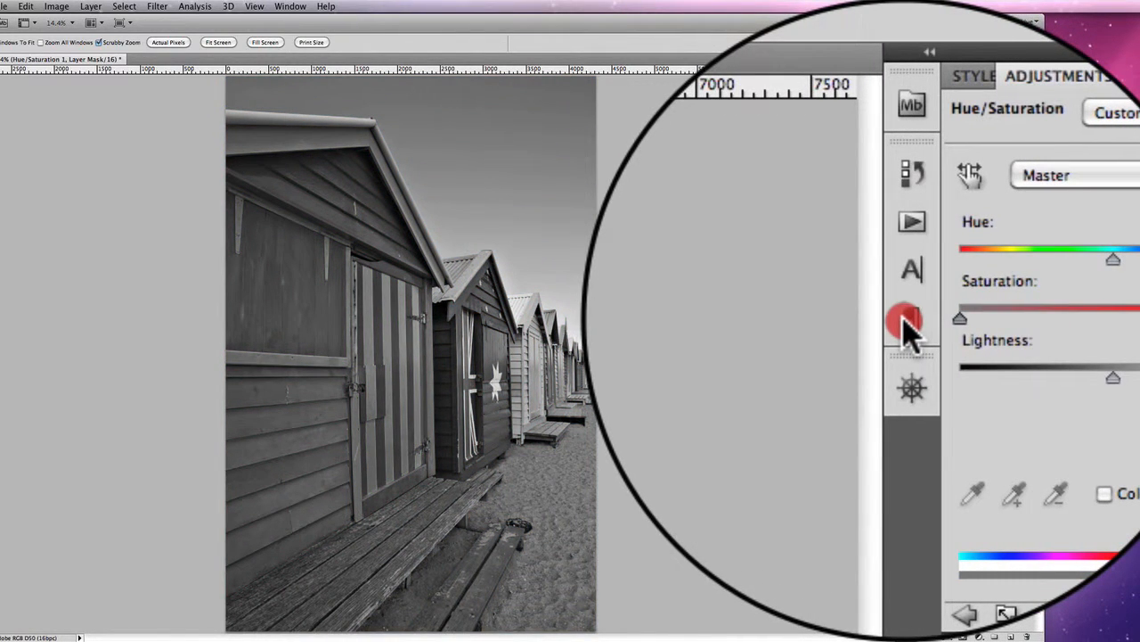
{"action": "left_click_drag", "start_coordinate": [959, 303], "coordinate": [997, 316]}
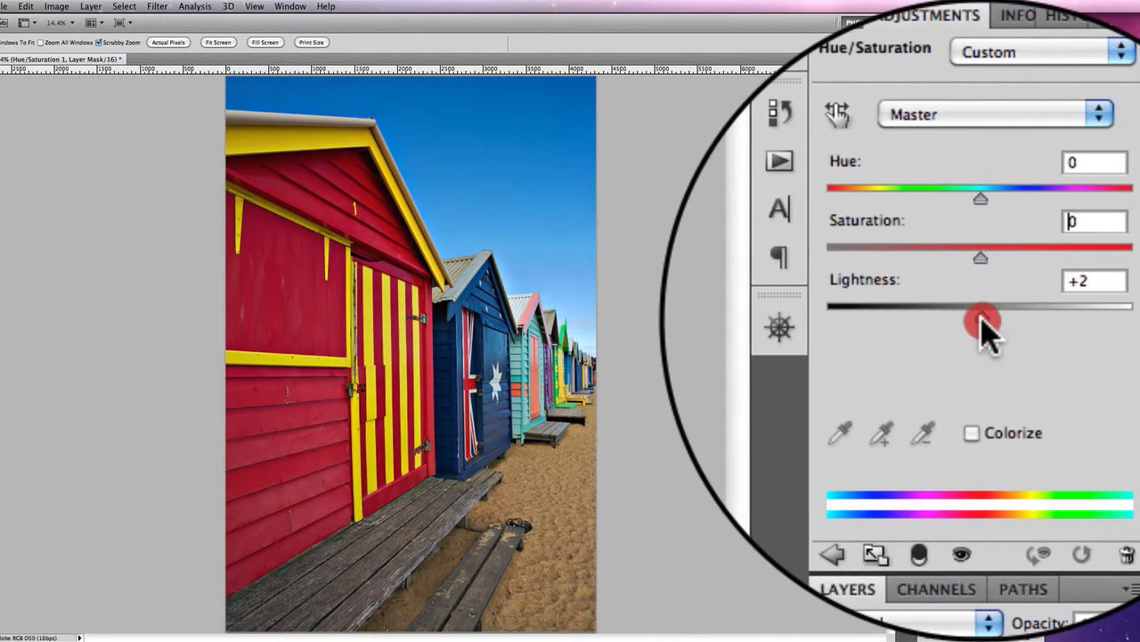
{"action": "left_click_drag", "start_coordinate": [981, 306], "coordinate": [1006, 320]}
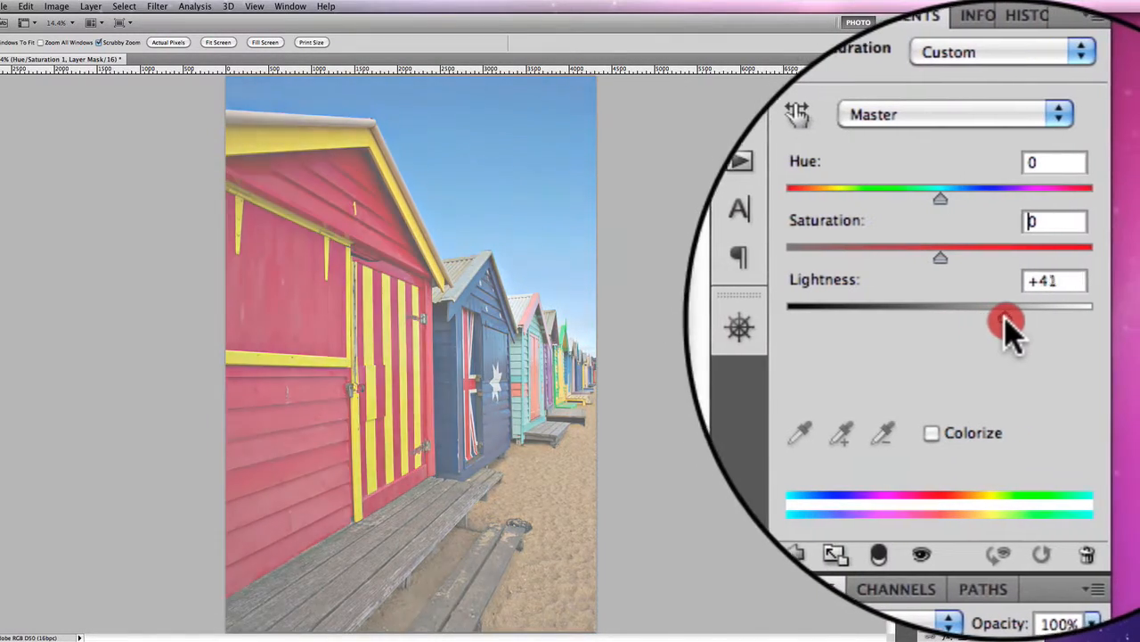
{"action": "left_click_drag", "start_coordinate": [1015, 305], "coordinate": [1002, 305]}
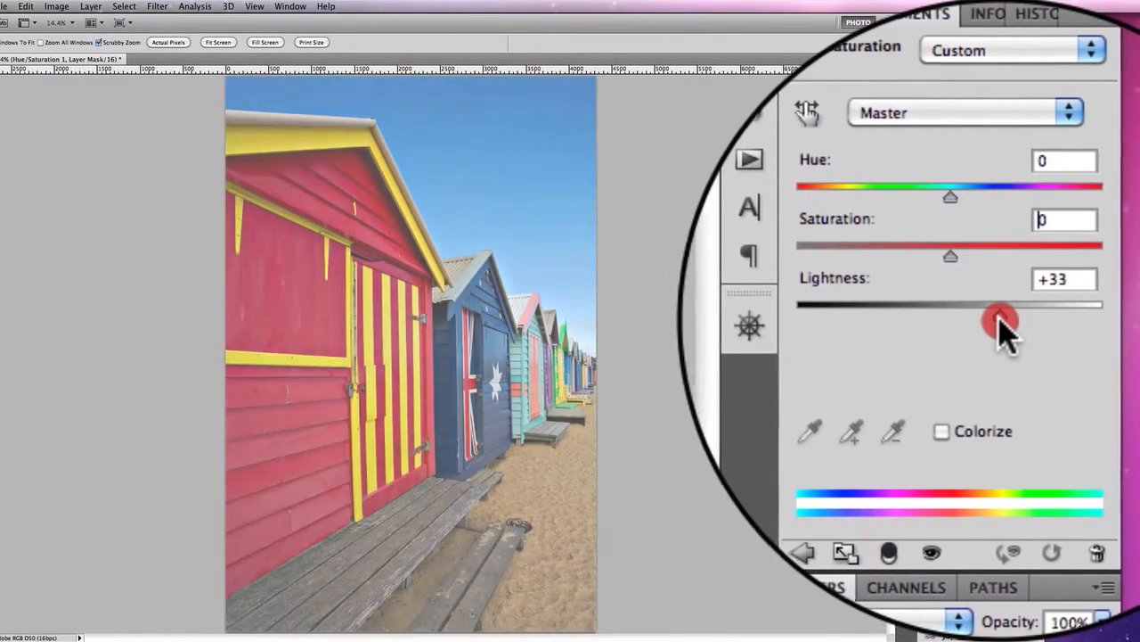
{"action": "left_click_drag", "start_coordinate": [1002, 316], "coordinate": [989, 316]}
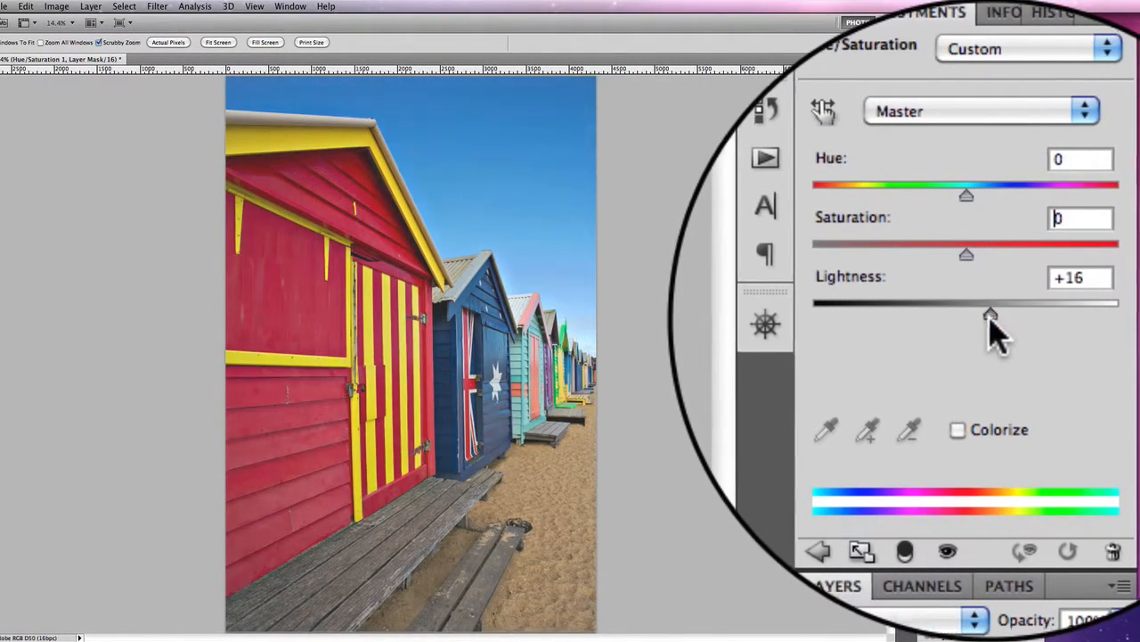
{"action": "left_click_drag", "start_coordinate": [998, 315], "coordinate": [988, 315]}
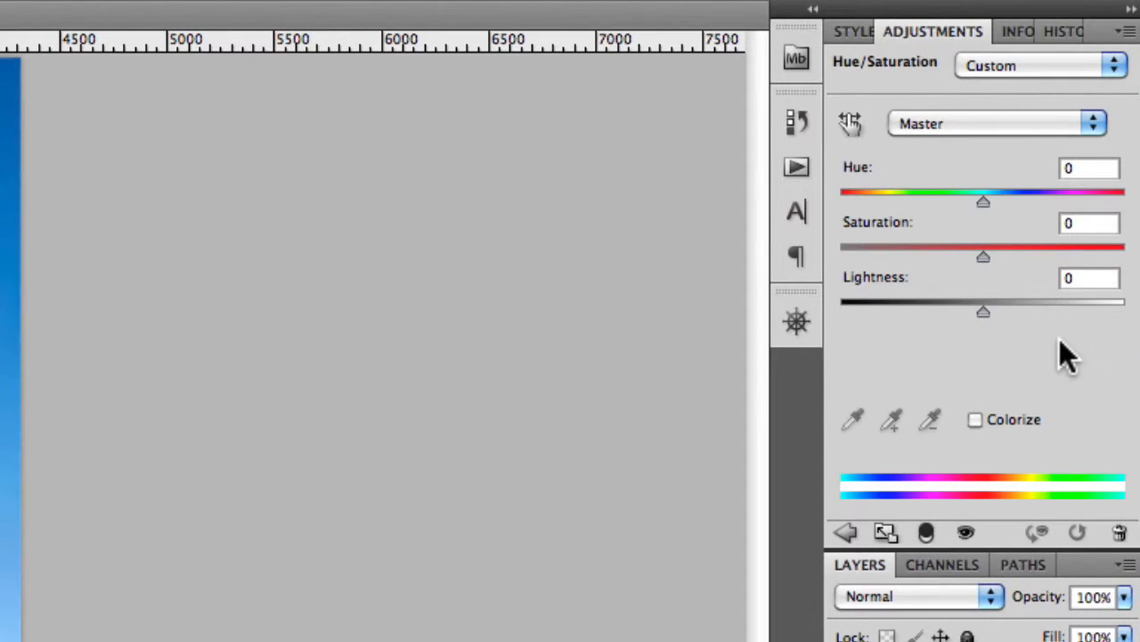
{"action": "mouse_move", "coordinate": [899, 160]}
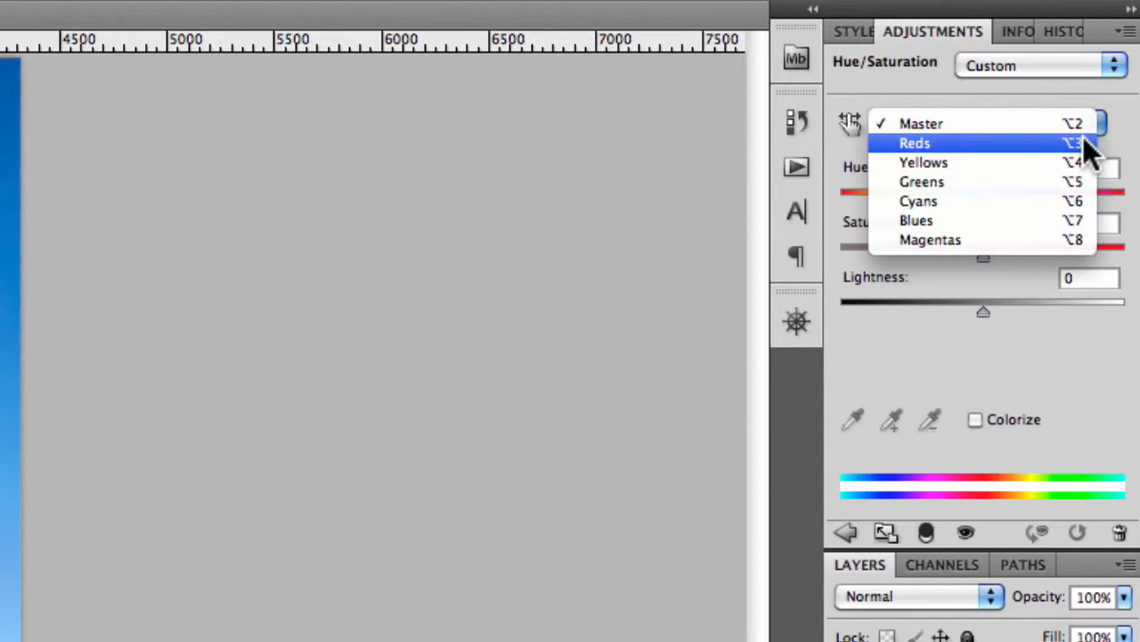
{"action": "mouse_move", "coordinate": [966, 161]}
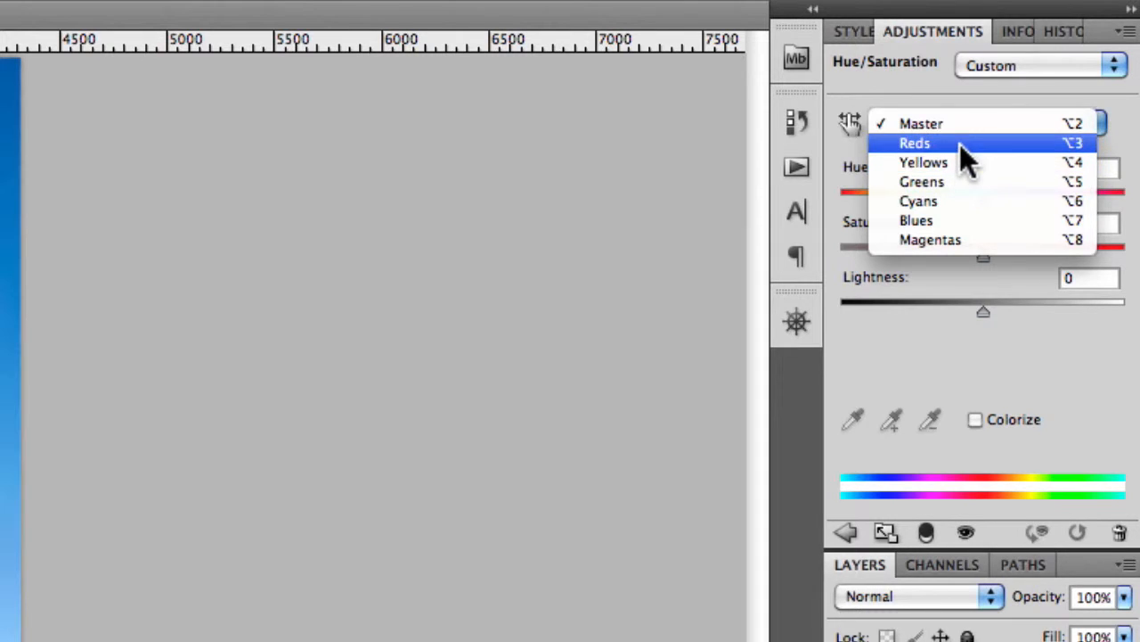
Step: Target Reds and widen its range to span 302°/334° through 29°/57°
{"action": "left_click", "coordinate": [916, 143]}
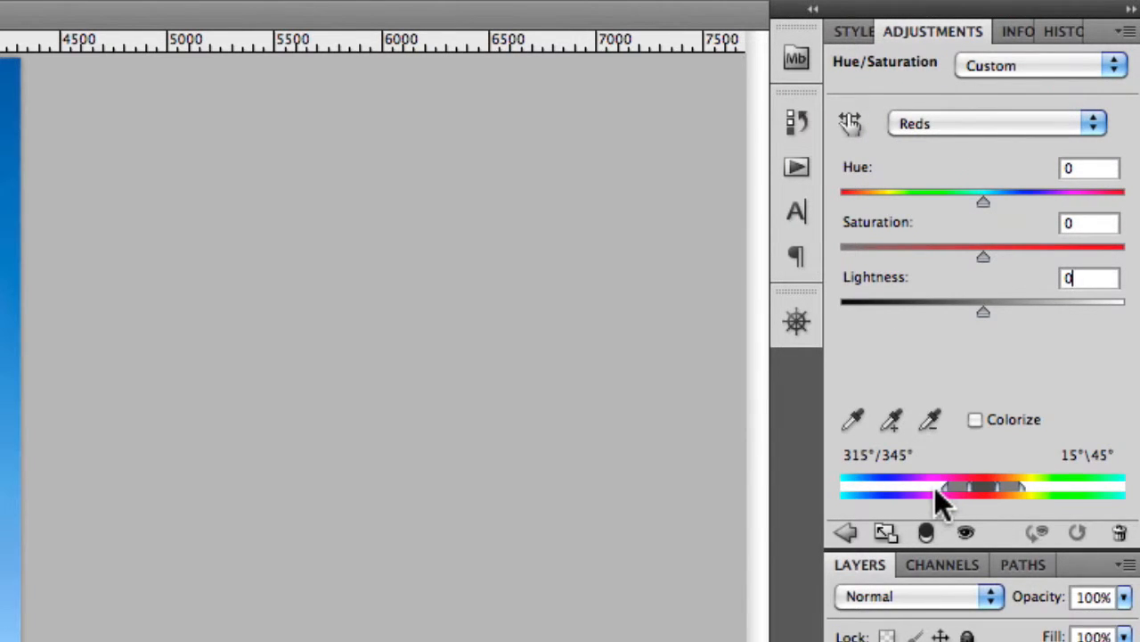
{"action": "mouse_move", "coordinate": [993, 472]}
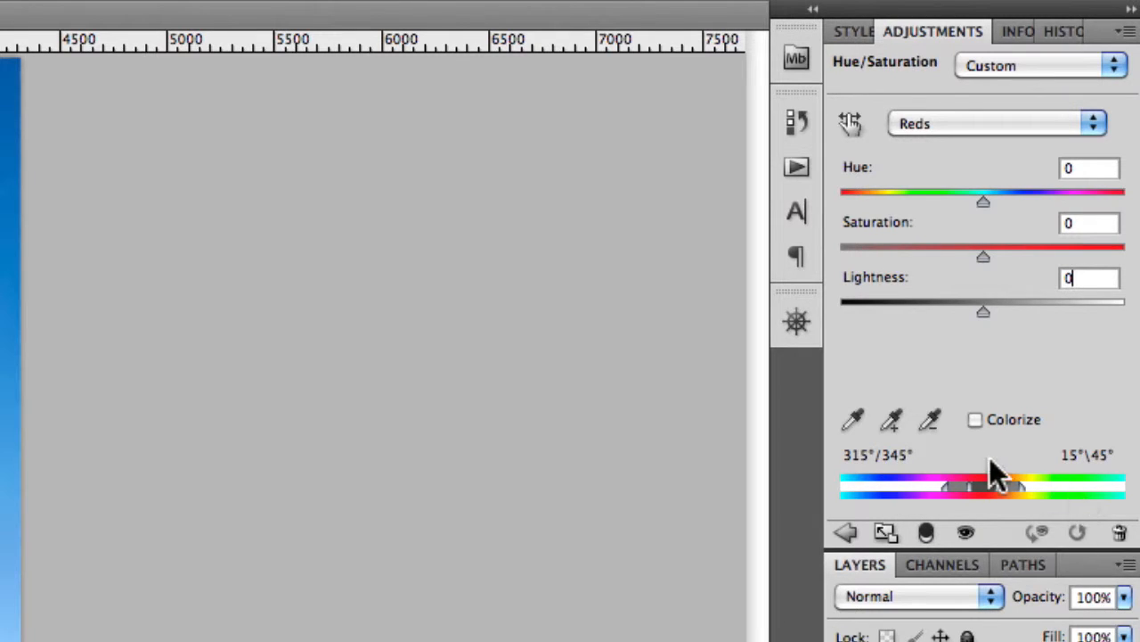
{"action": "mouse_move", "coordinate": [1024, 486]}
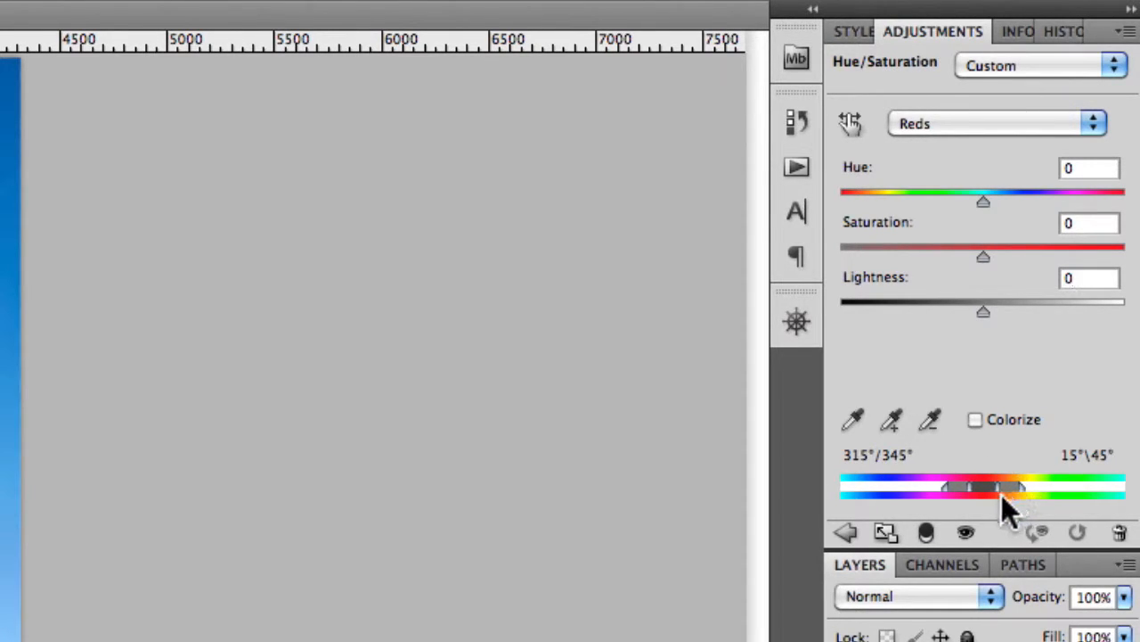
{"action": "mouse_move", "coordinate": [1034, 508]}
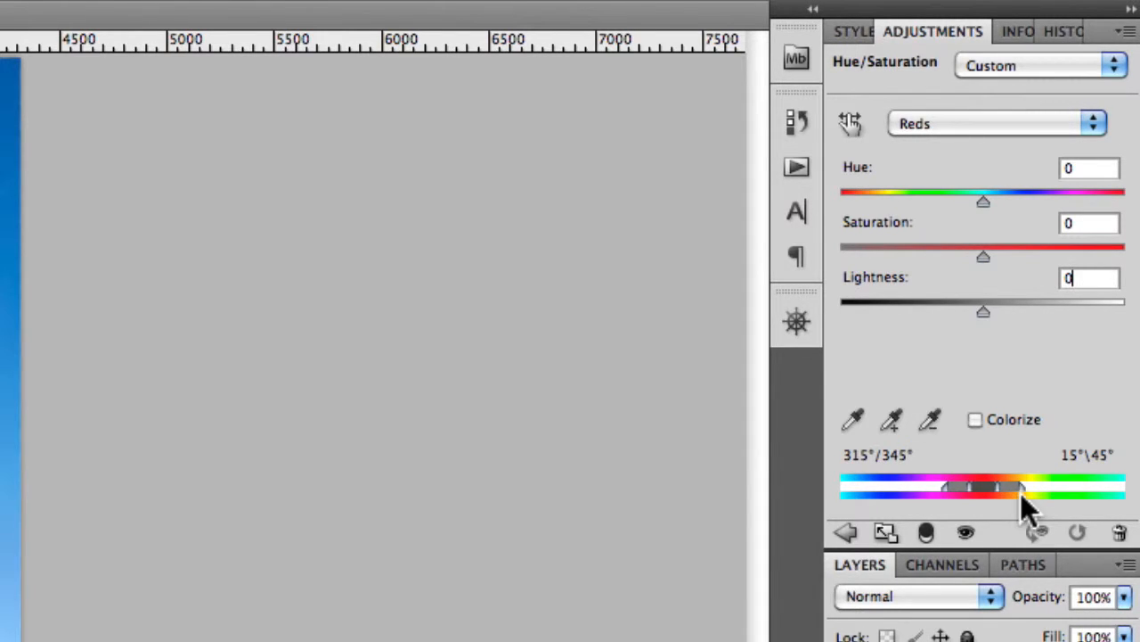
{"action": "mouse_move", "coordinate": [1002, 504]}
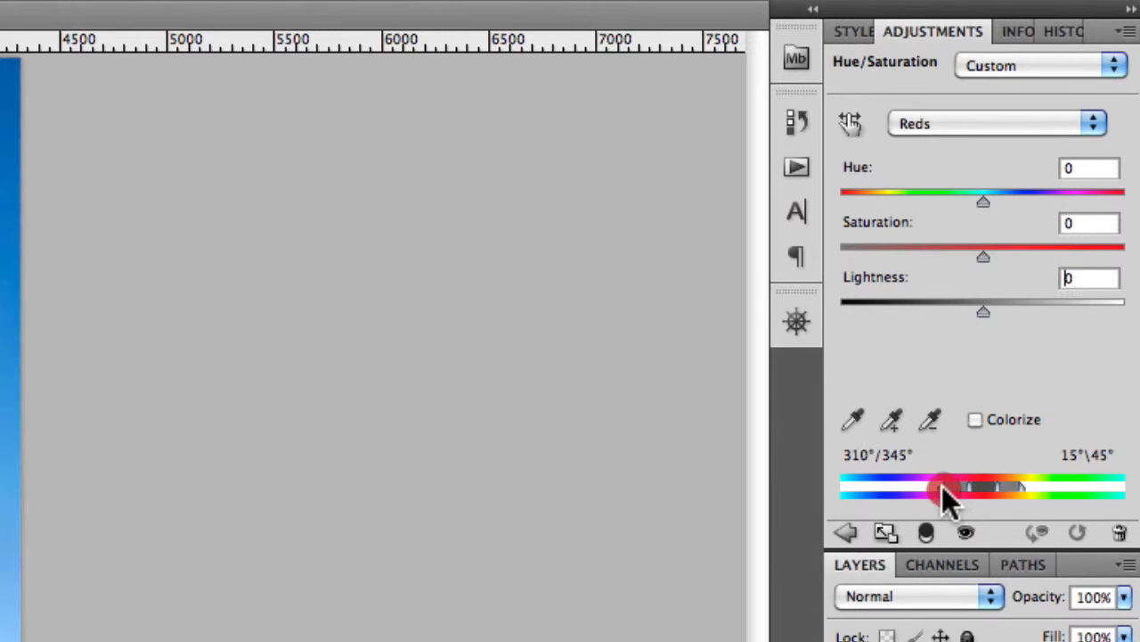
{"action": "left_click_drag", "start_coordinate": [949, 488], "coordinate": [967, 495]}
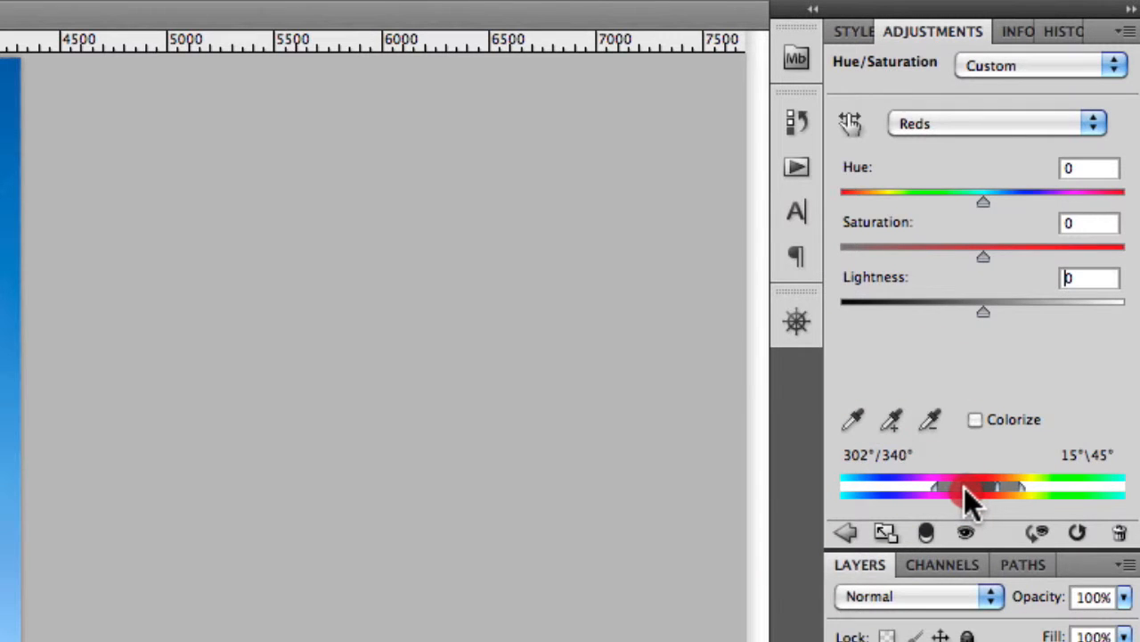
{"action": "left_click_drag", "start_coordinate": [971, 488], "coordinate": [1024, 490]}
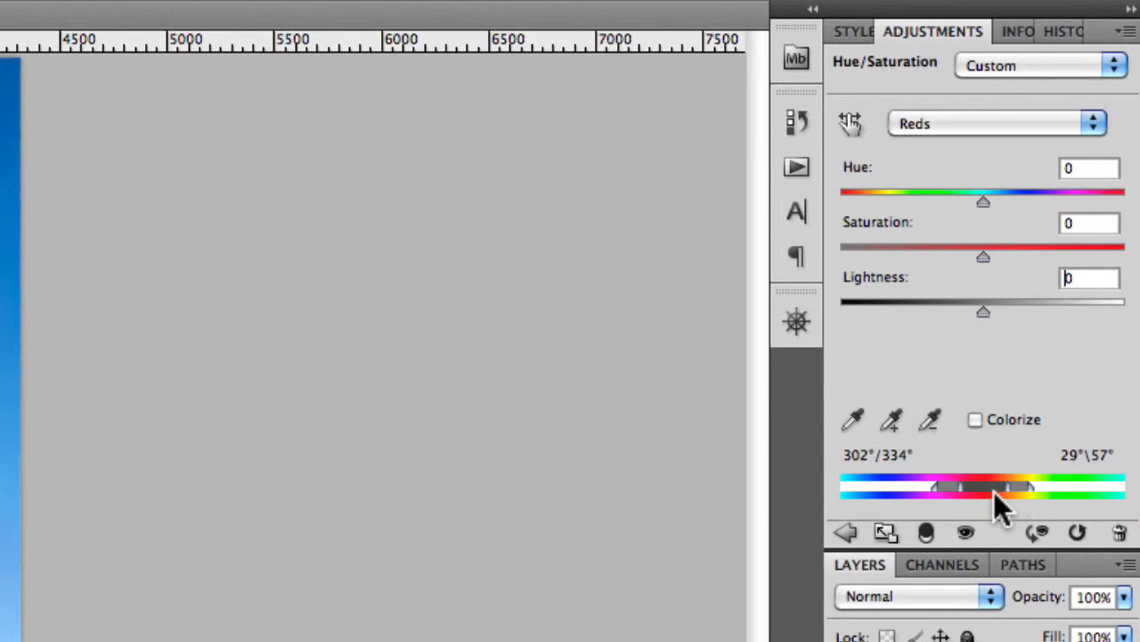
{"action": "mouse_move", "coordinate": [1012, 512]}
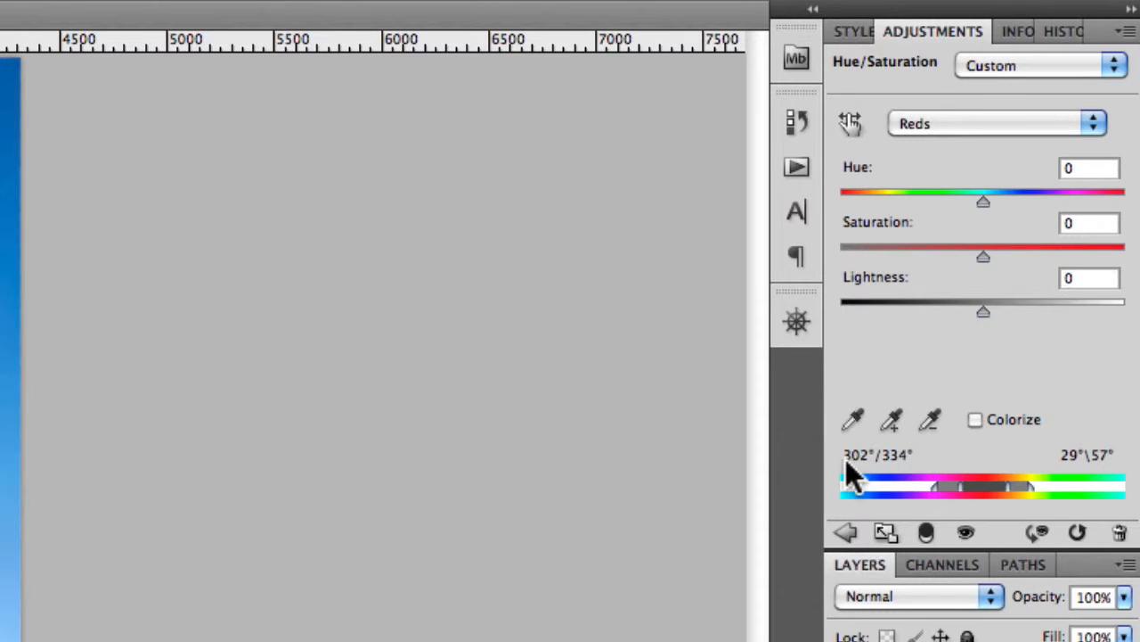
{"action": "left_click", "coordinate": [1090, 277]}
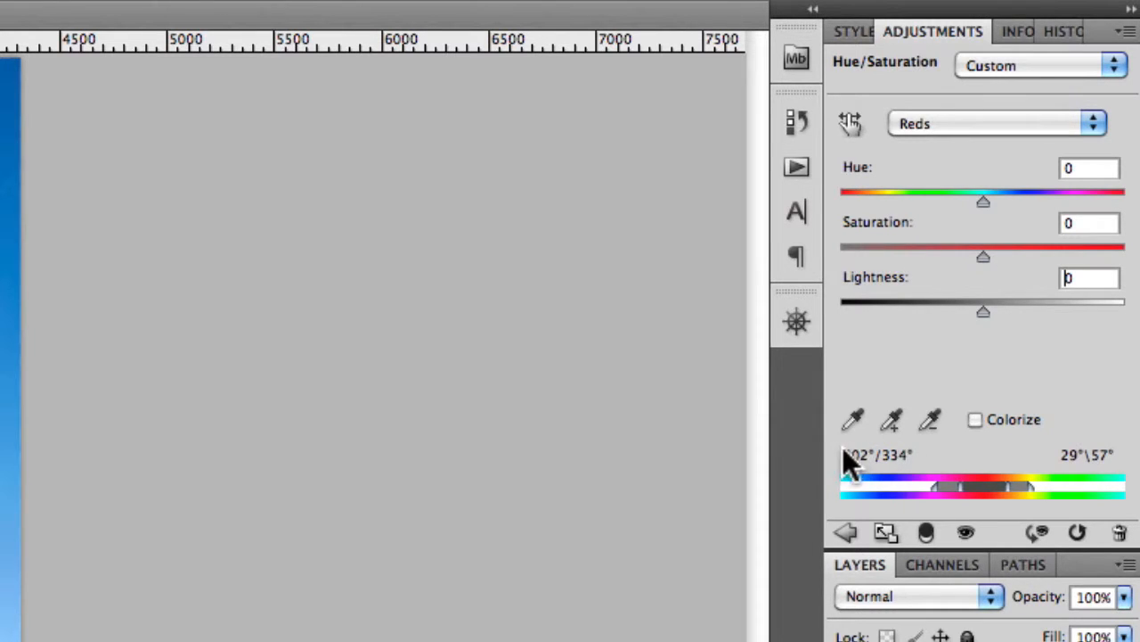
{"action": "mouse_move", "coordinate": [909, 472]}
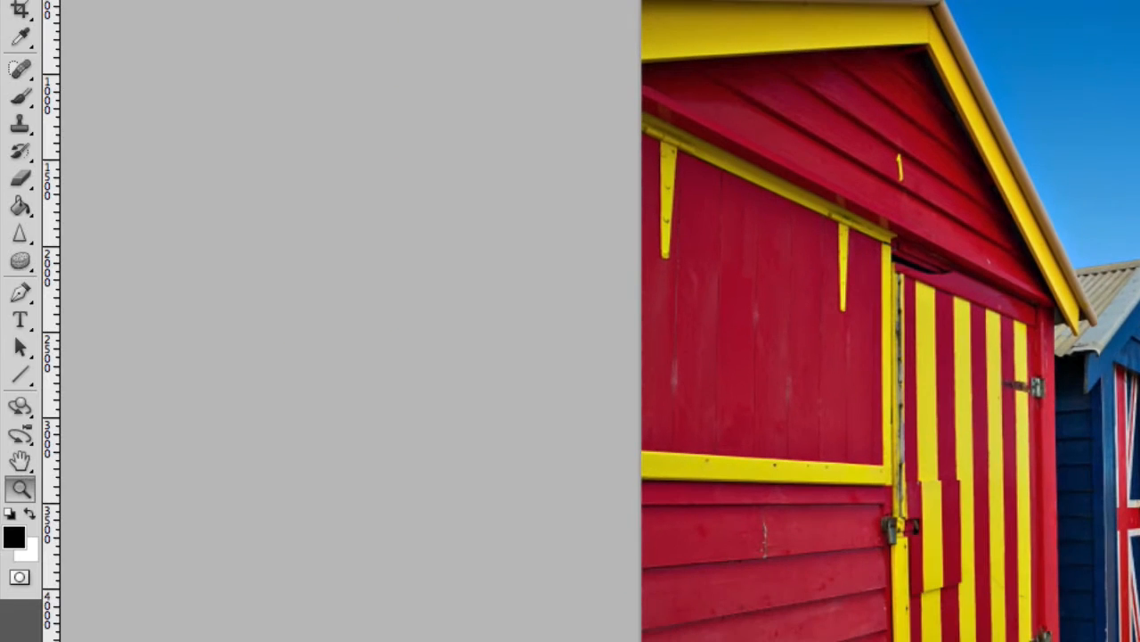
Step: Select the Eyedropper, open the foreground picker, pick pure red and view by saturation
{"action": "left_click", "coordinate": [19, 38]}
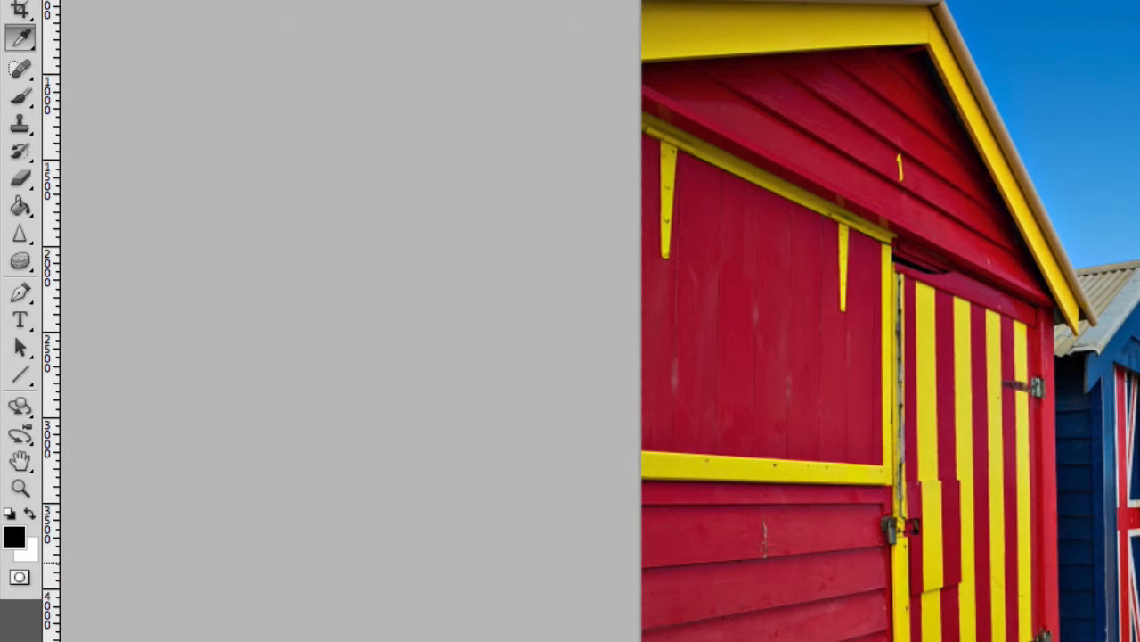
{"action": "left_click", "coordinate": [13, 533]}
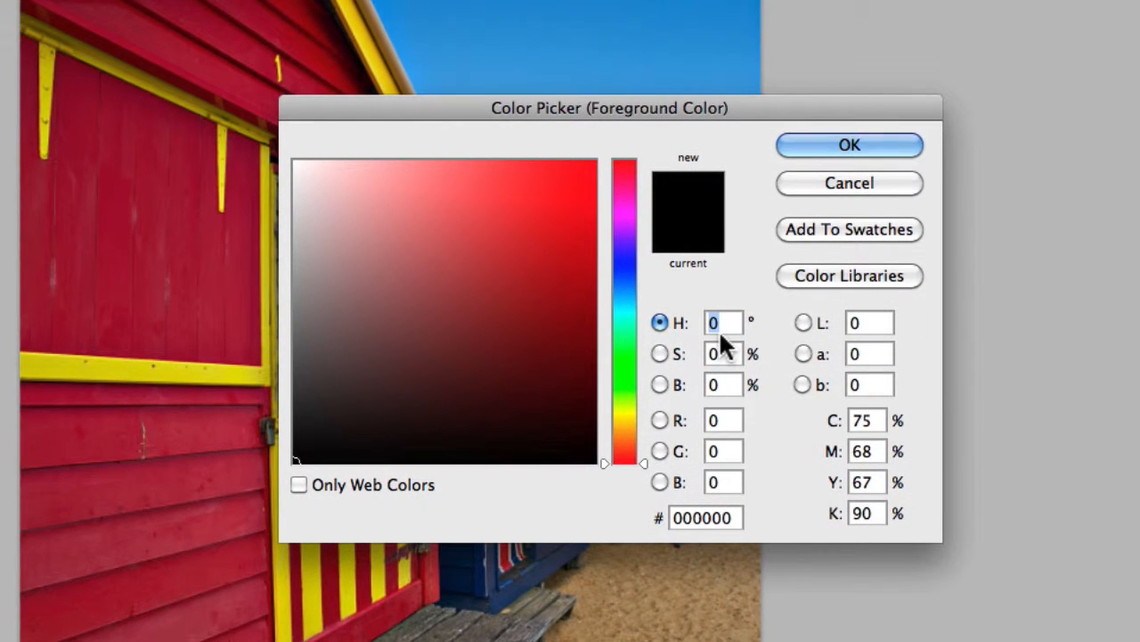
{"action": "left_click", "coordinate": [525, 330]}
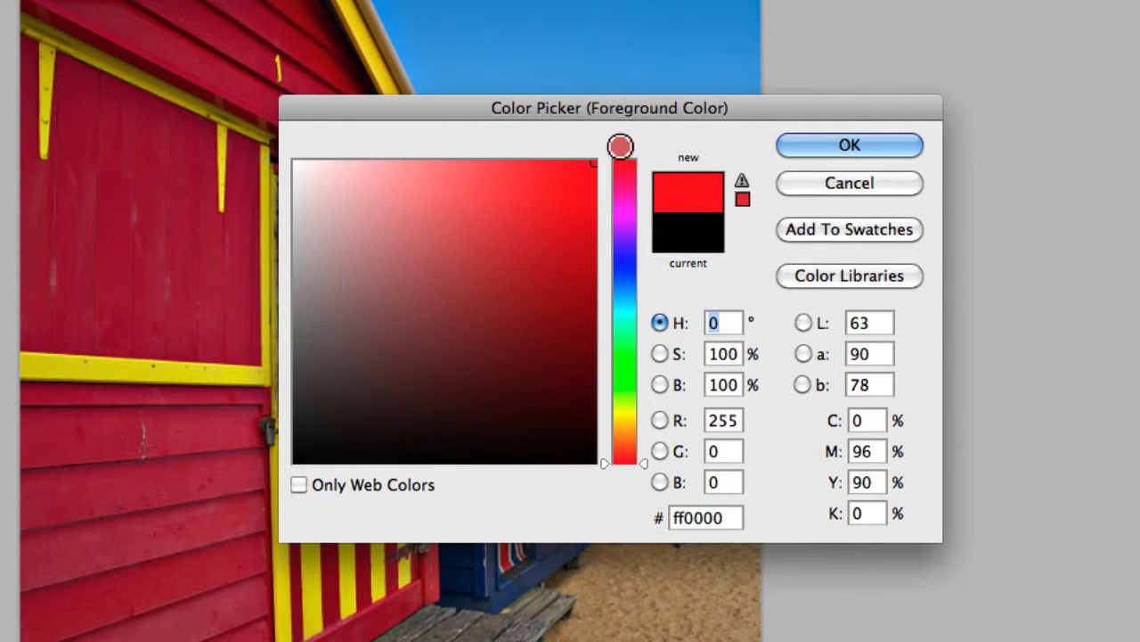
{"action": "left_click", "coordinate": [660, 354]}
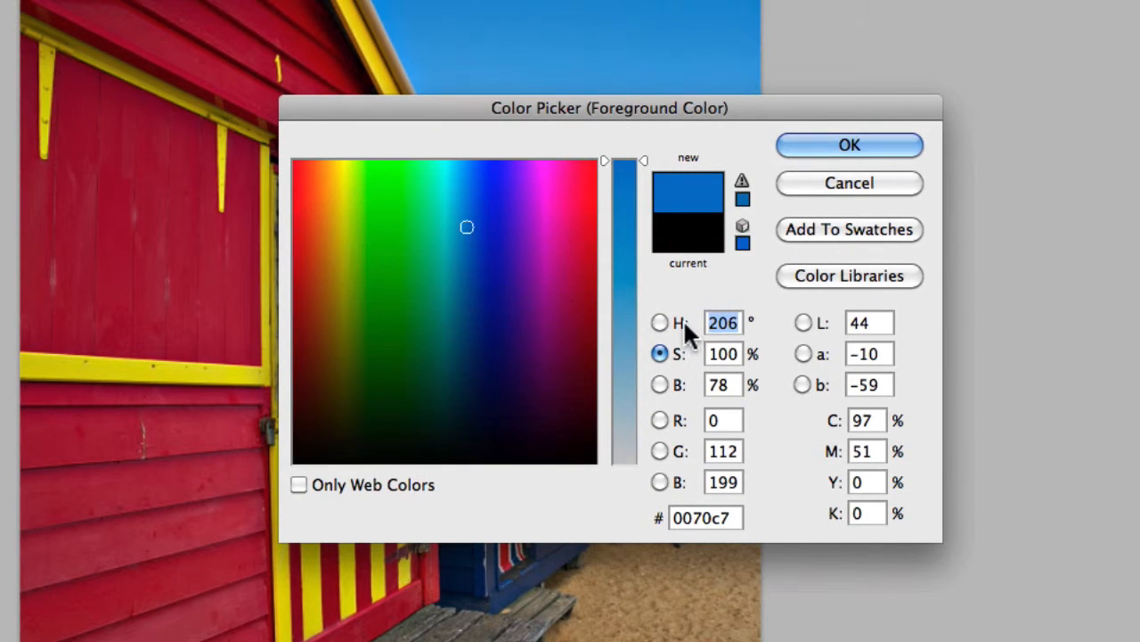
{"action": "mouse_move", "coordinate": [679, 361]}
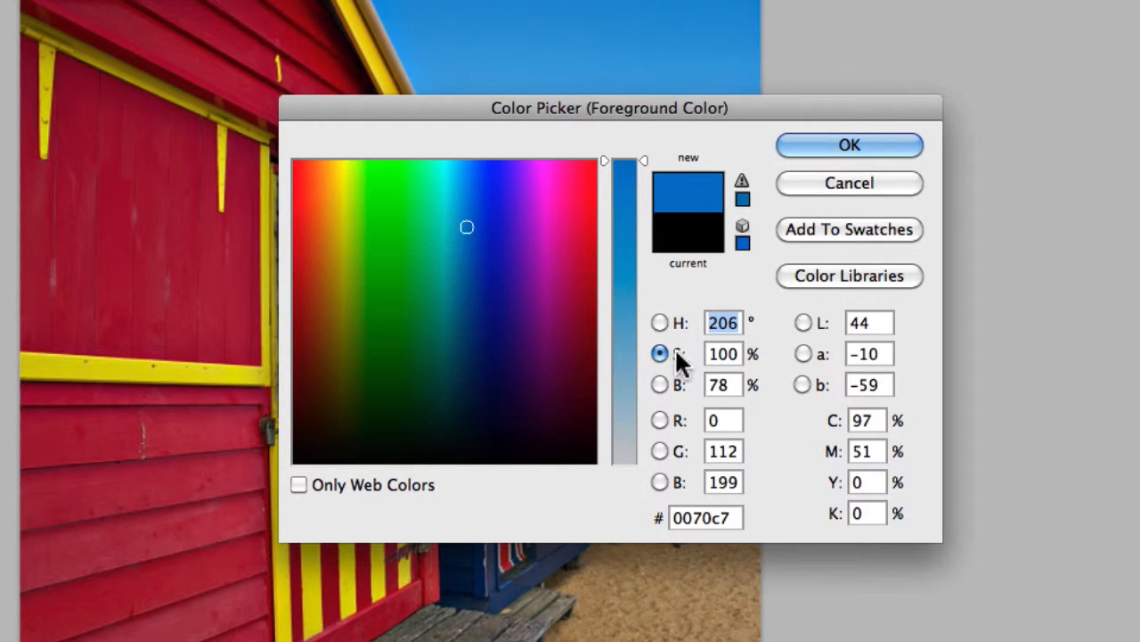
{"action": "mouse_move", "coordinate": [664, 330]}
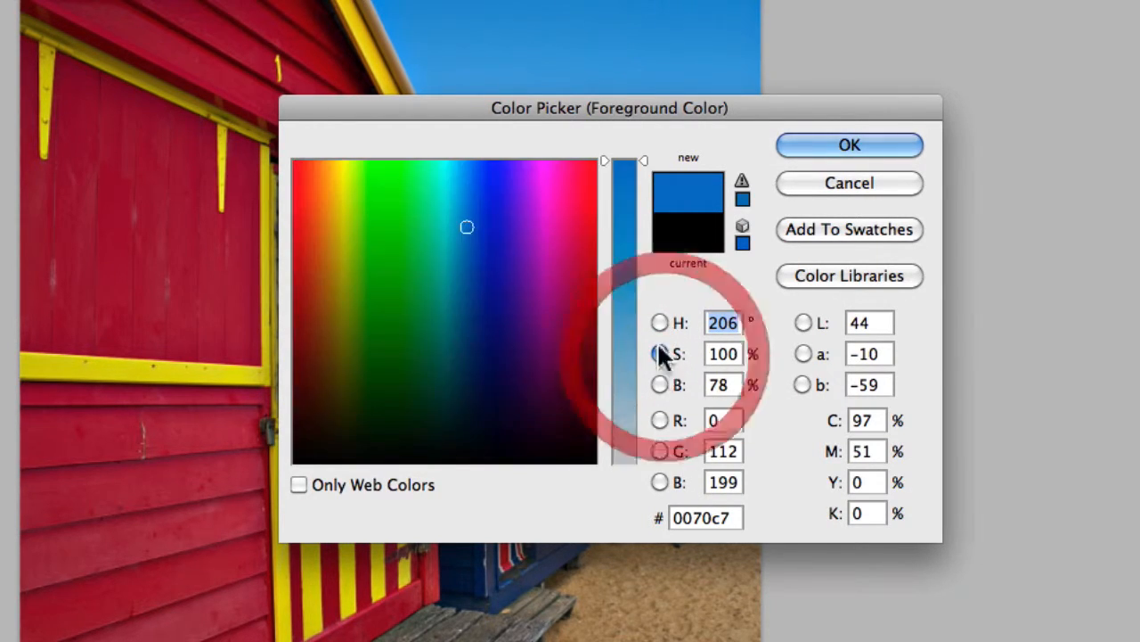
Step: Return to the hue view and settle on a deep blue: 239°, 75%, 55%
{"action": "left_click", "coordinate": [659, 322]}
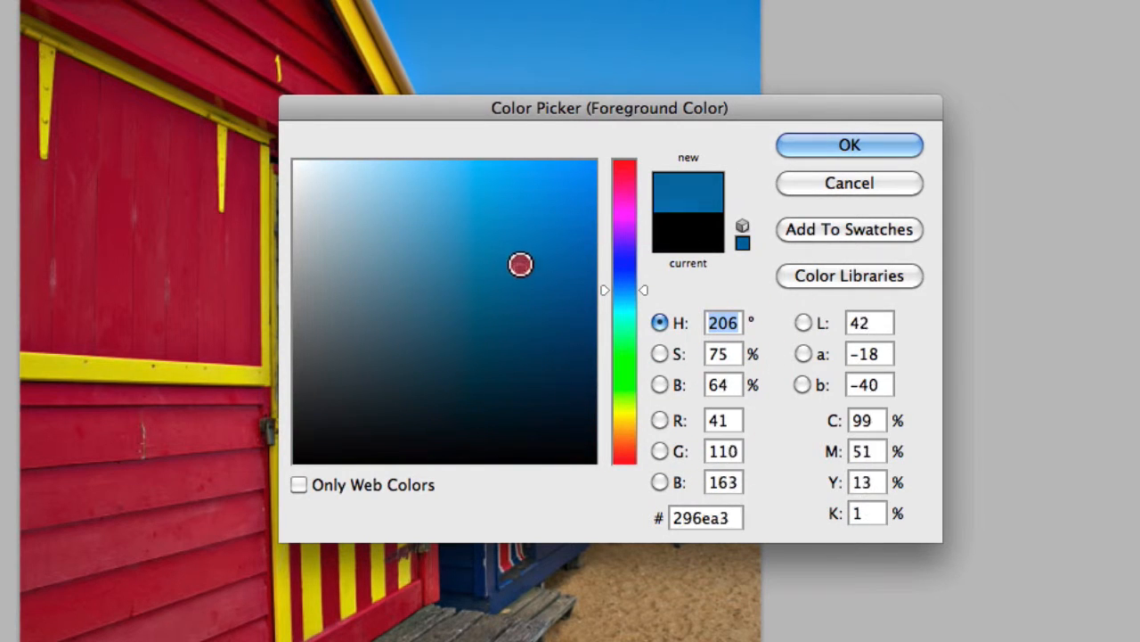
{"action": "left_click", "coordinate": [425, 215]}
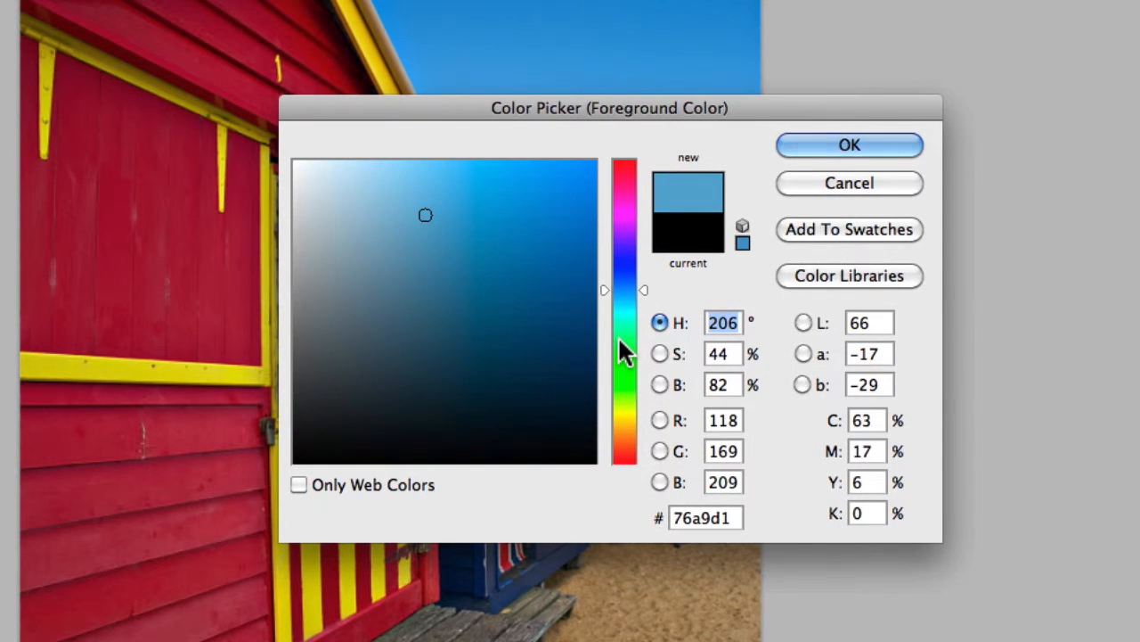
{"action": "left_click", "coordinate": [520, 295]}
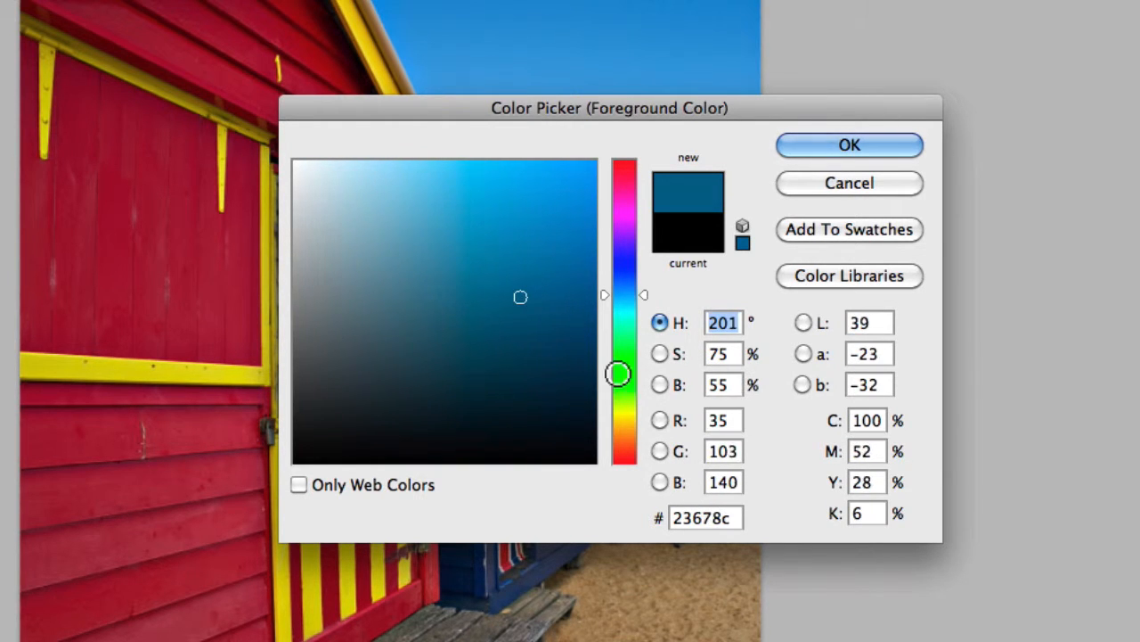
{"action": "left_click_drag", "start_coordinate": [618, 373], "coordinate": [623, 242]}
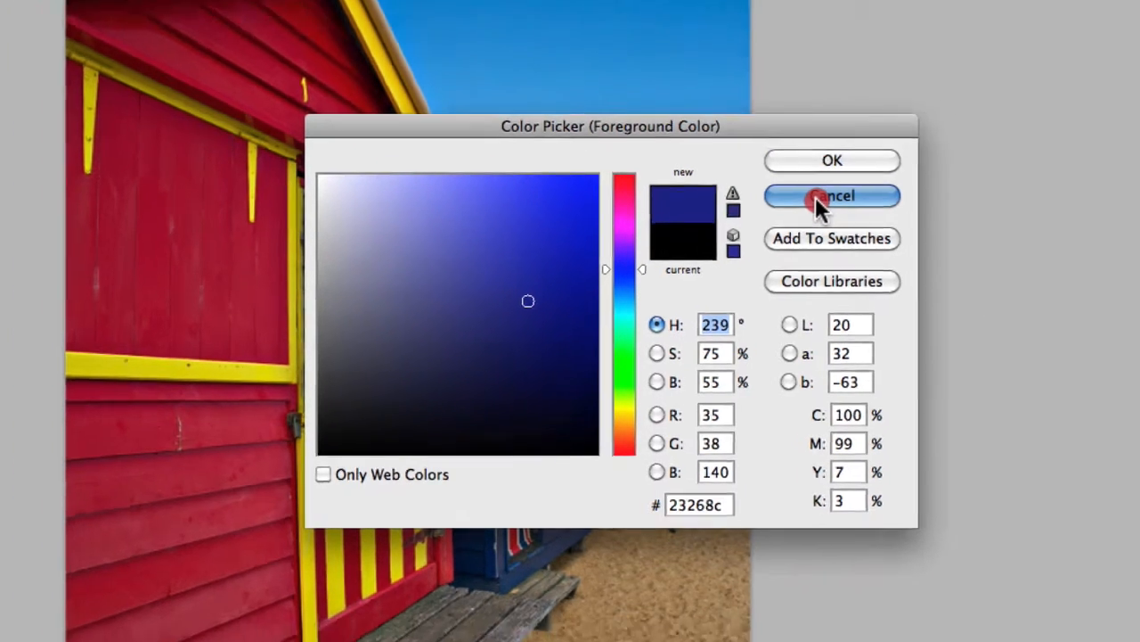
Step: Cancel the colour picker, turn on Colorize and strengthen the tint's saturation
{"action": "left_click", "coordinate": [831, 195]}
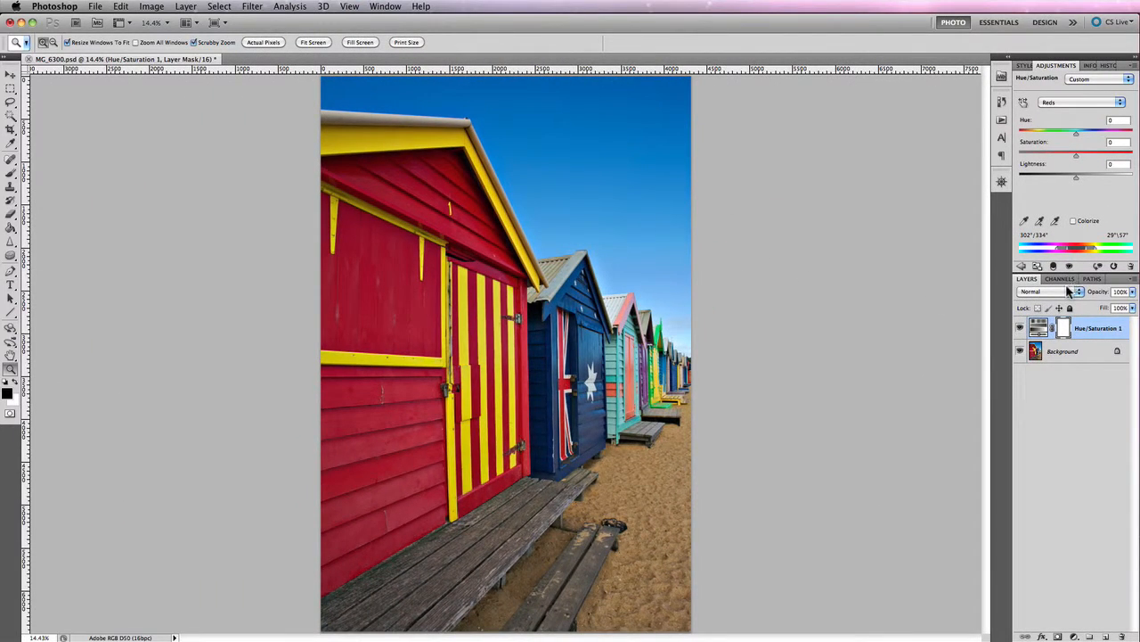
{"action": "left_click", "coordinate": [1073, 220]}
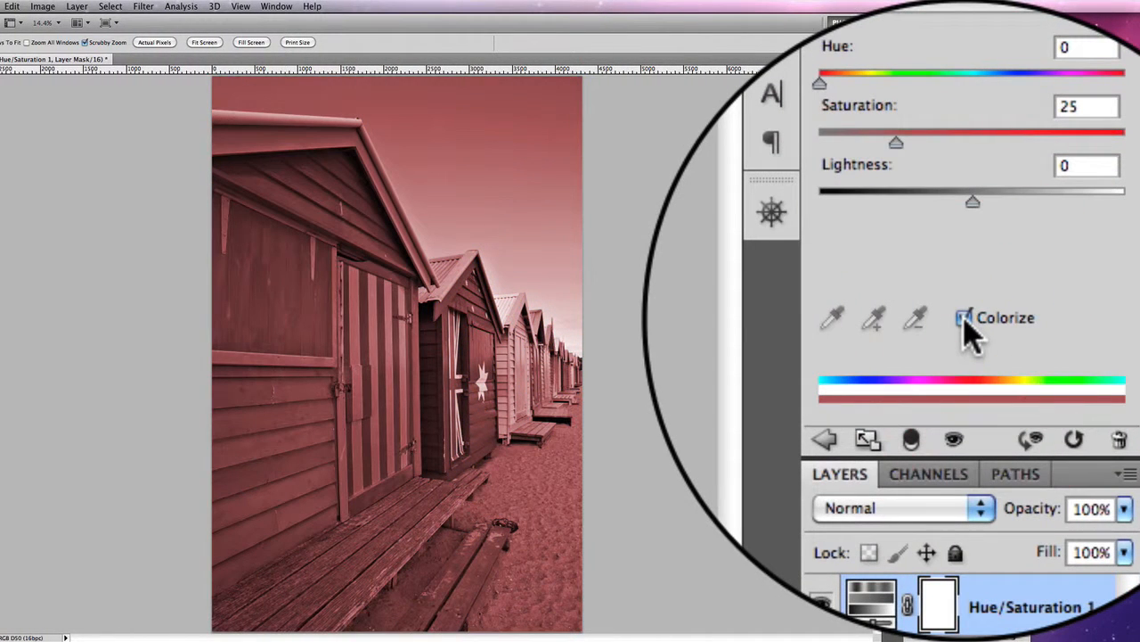
{"action": "left_click", "coordinate": [963, 317]}
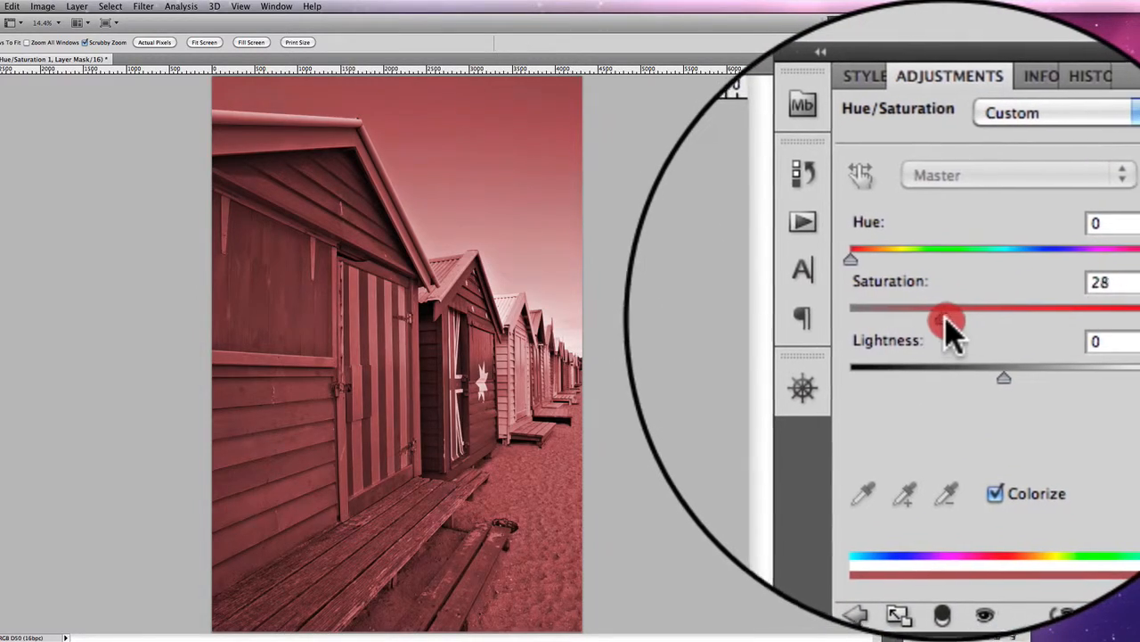
{"action": "left_click_drag", "start_coordinate": [947, 318], "coordinate": [953, 313]}
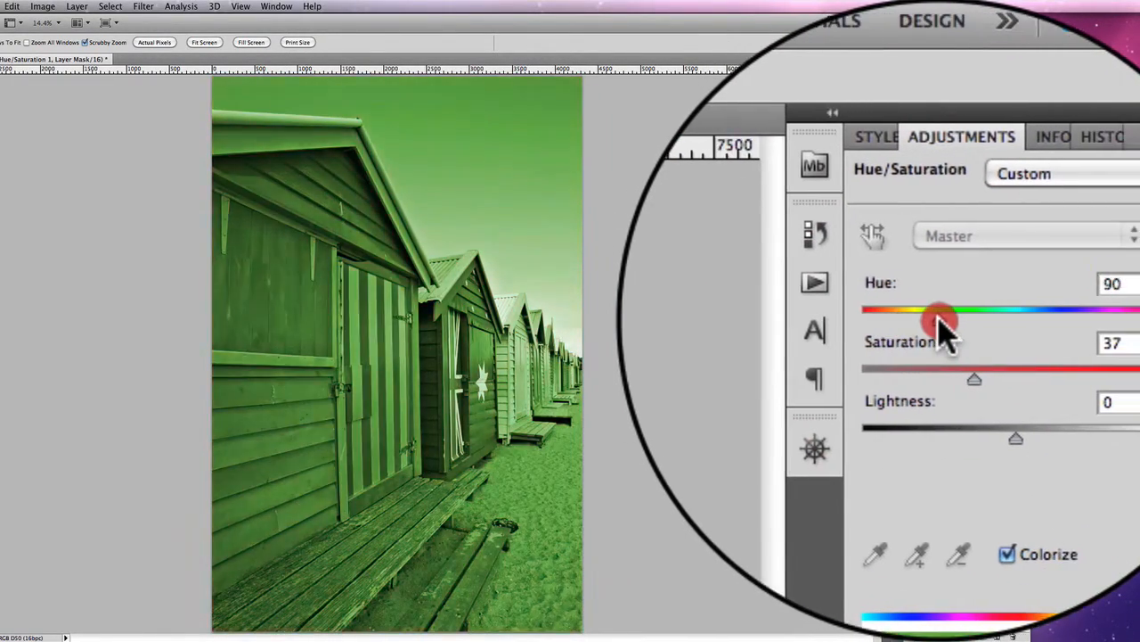
Step: Shift the colourised tint from red through green and teal toward blue
{"action": "left_click_drag", "start_coordinate": [940, 309], "coordinate": [949, 309]}
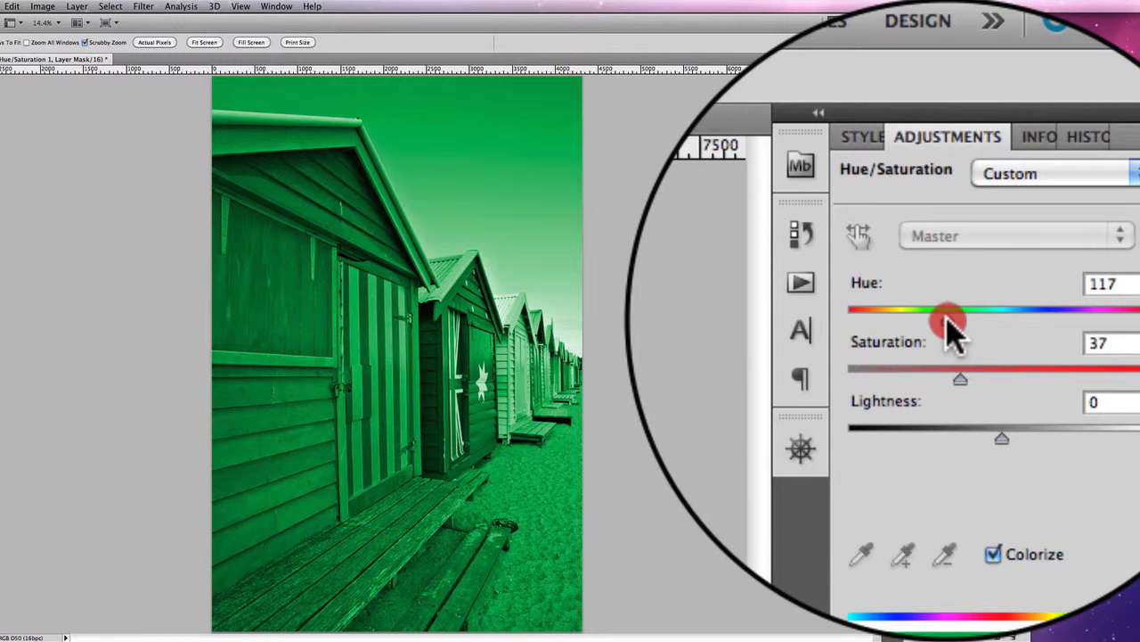
{"action": "left_click_drag", "start_coordinate": [948, 316], "coordinate": [967, 316]}
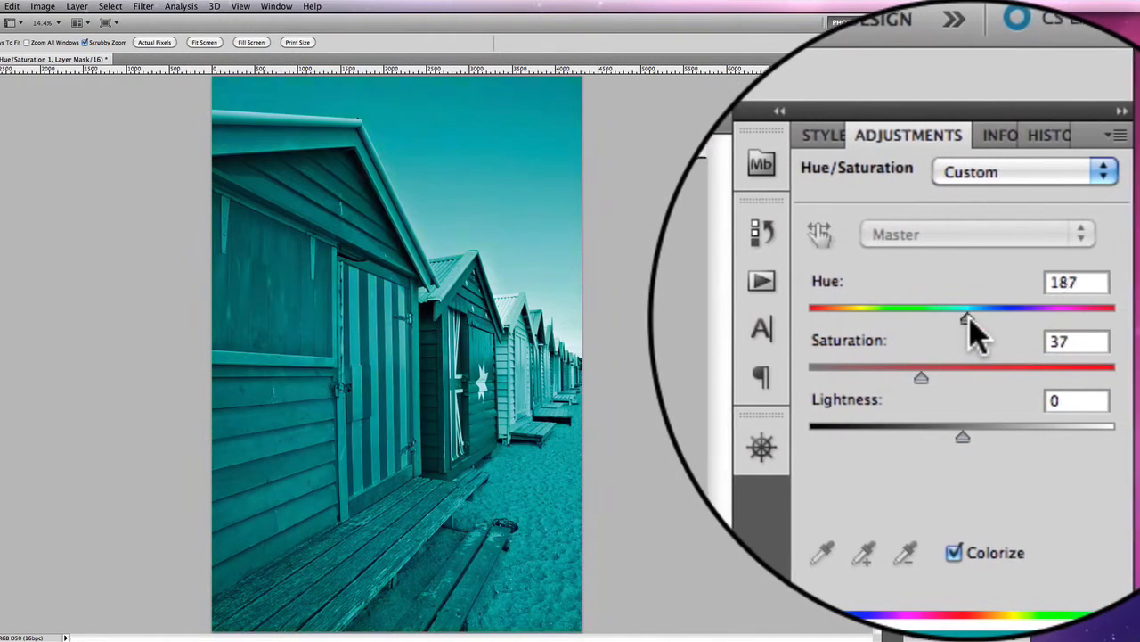
{"action": "left_click_drag", "start_coordinate": [966, 318], "coordinate": [980, 319]}
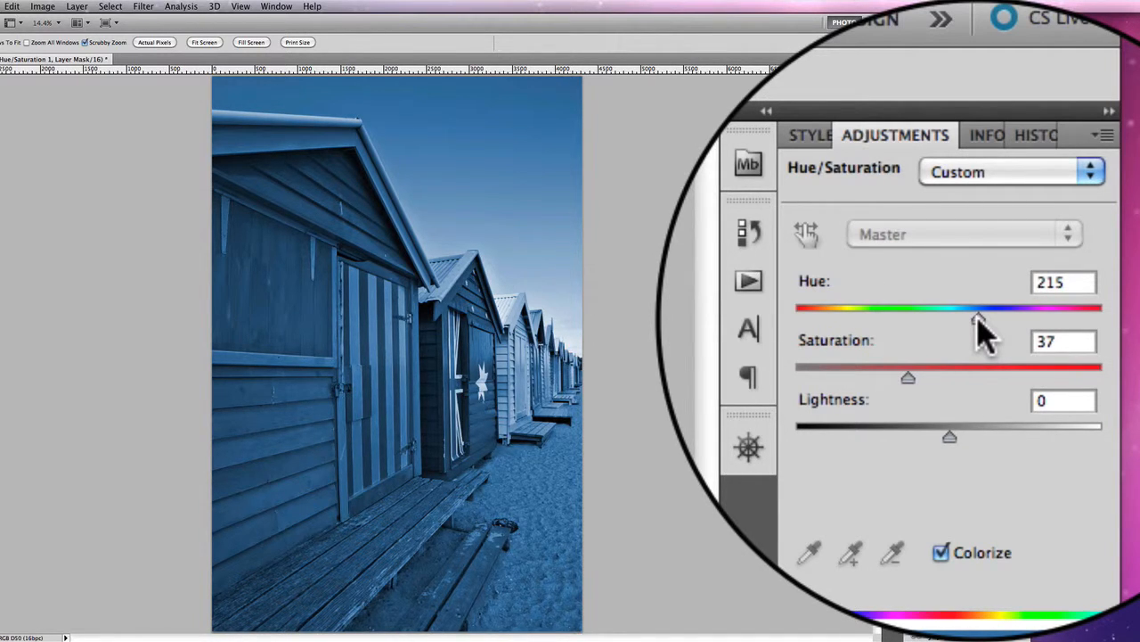
{"action": "left_click_drag", "start_coordinate": [972, 307], "coordinate": [980, 307]}
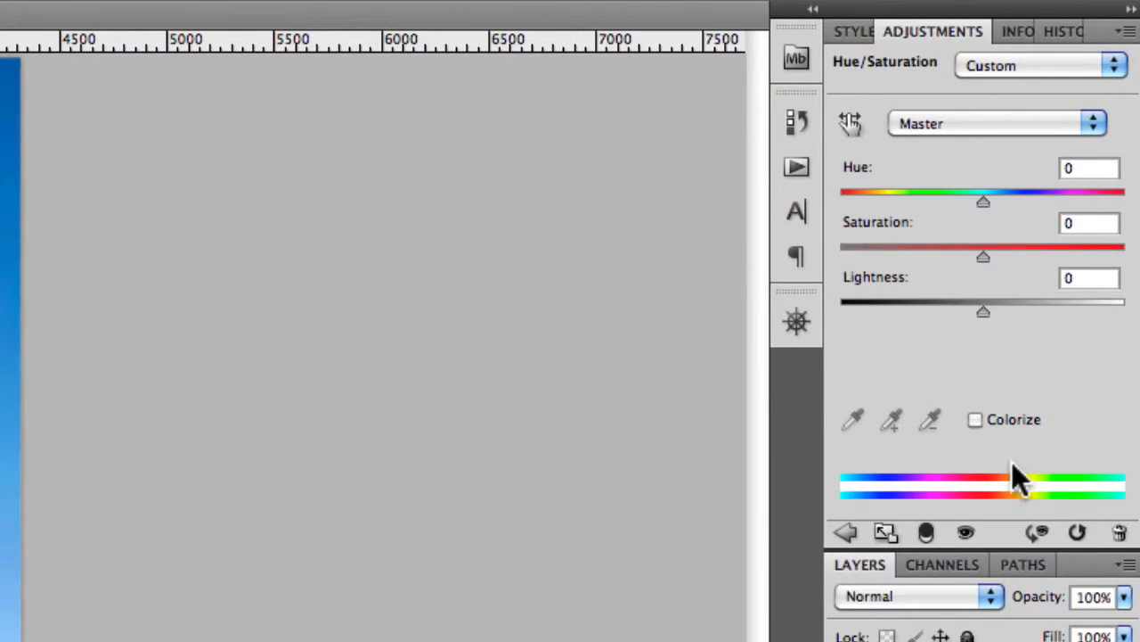
Step: Pick Reds from the range list, then sample the sky to target Blues
{"action": "left_click", "coordinate": [996, 123]}
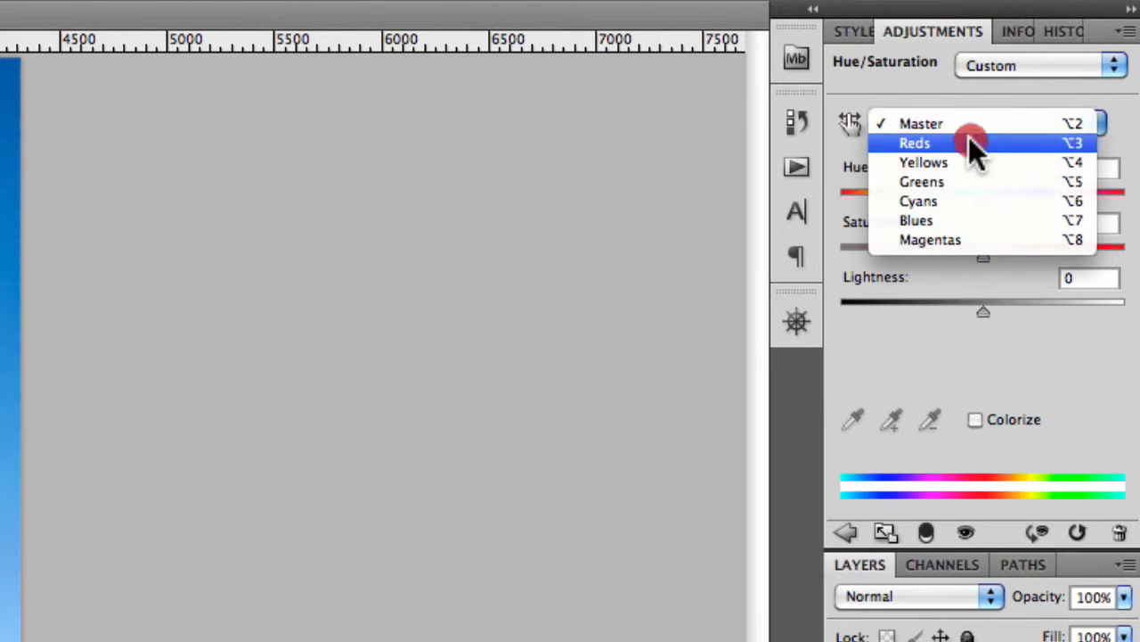
{"action": "left_click", "coordinate": [915, 142]}
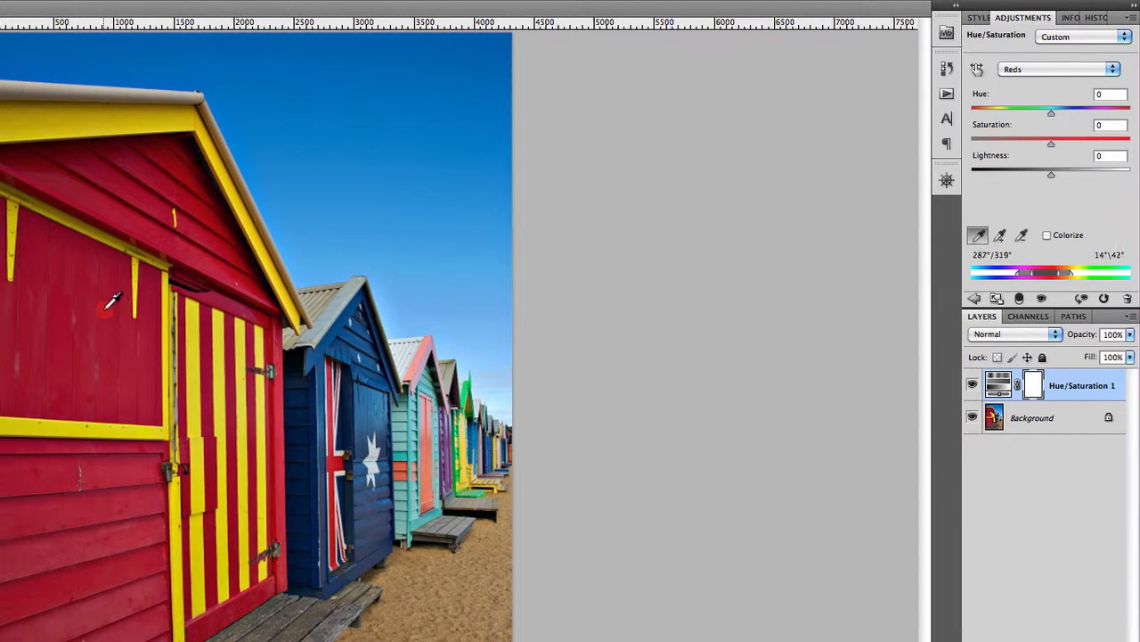
{"action": "left_click", "coordinate": [382, 96]}
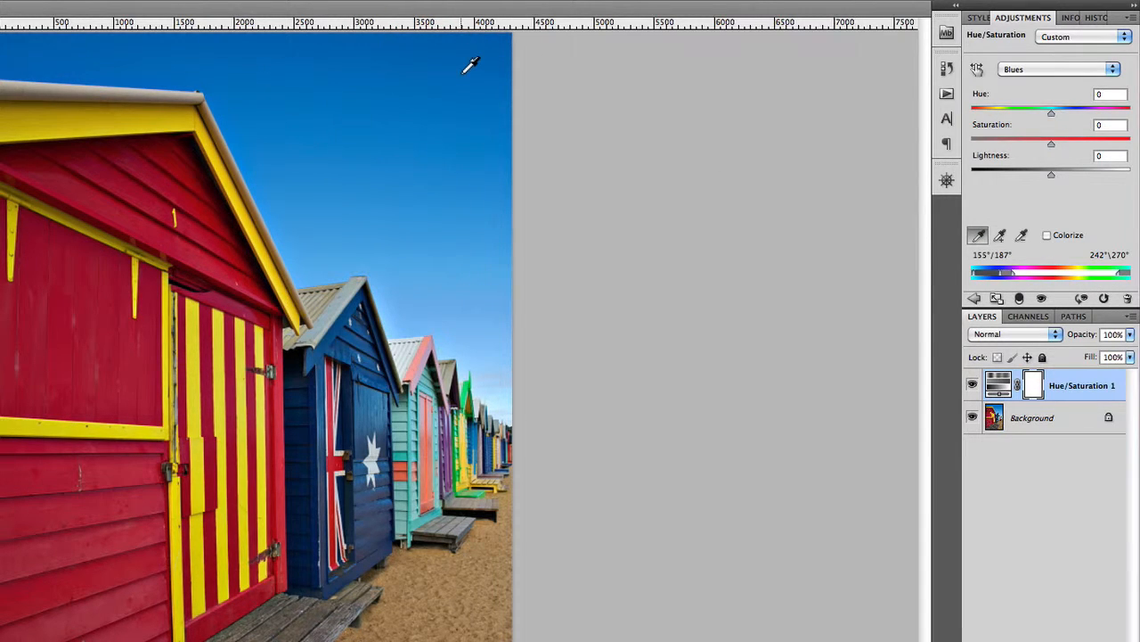
{"action": "mouse_move", "coordinate": [461, 70]}
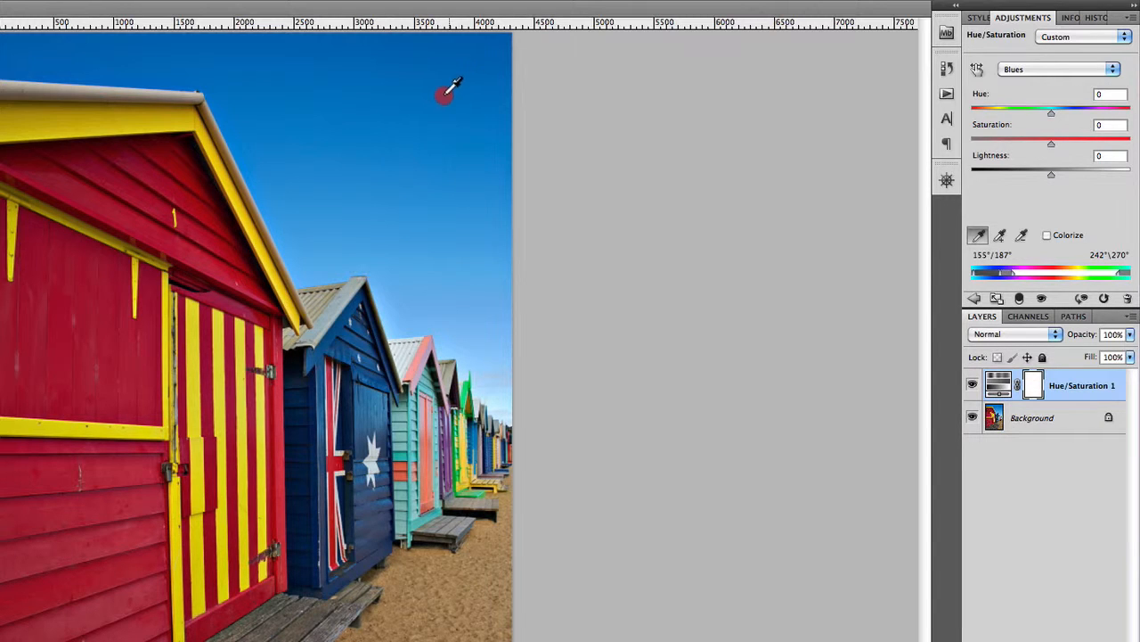
{"action": "mouse_move", "coordinate": [379, 103]}
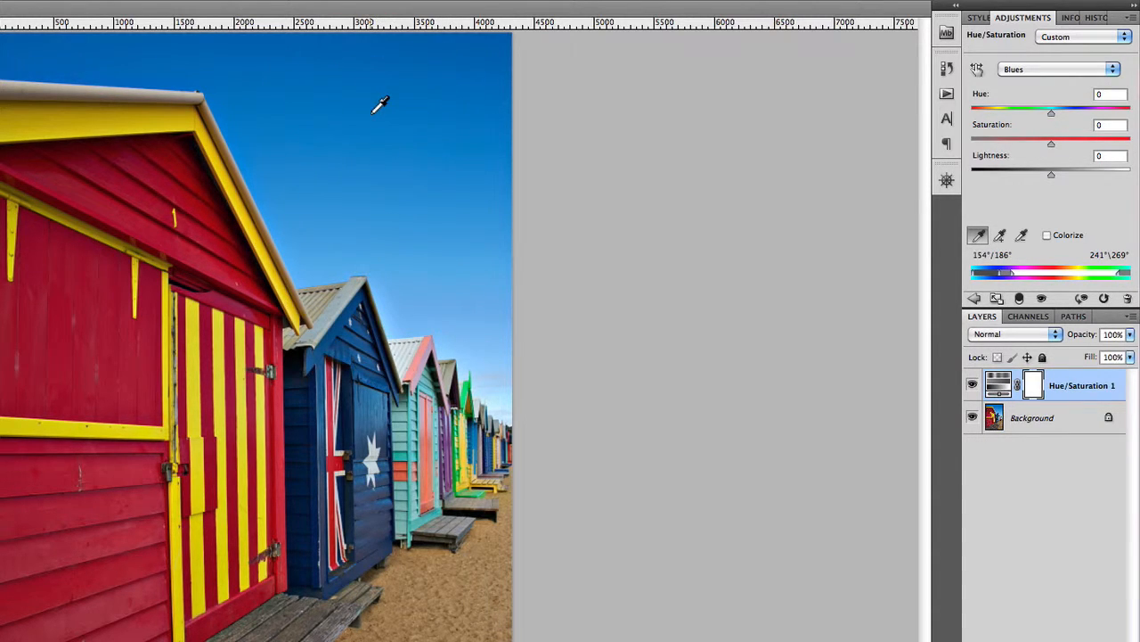
{"action": "mouse_move", "coordinate": [445, 45]}
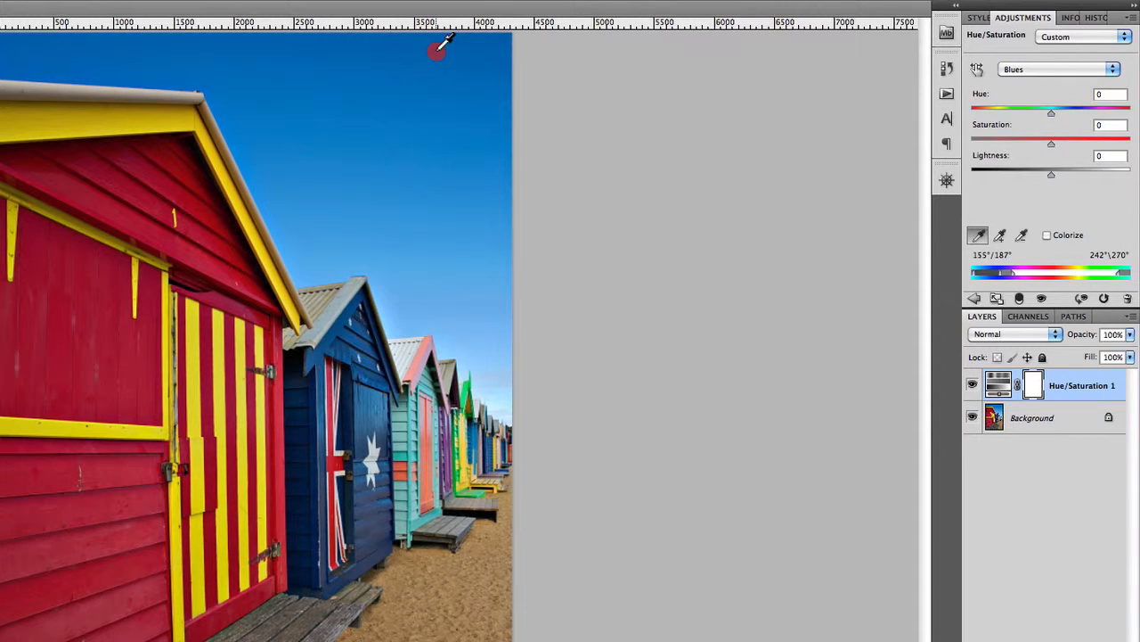
{"action": "mouse_move", "coordinate": [468, 67]}
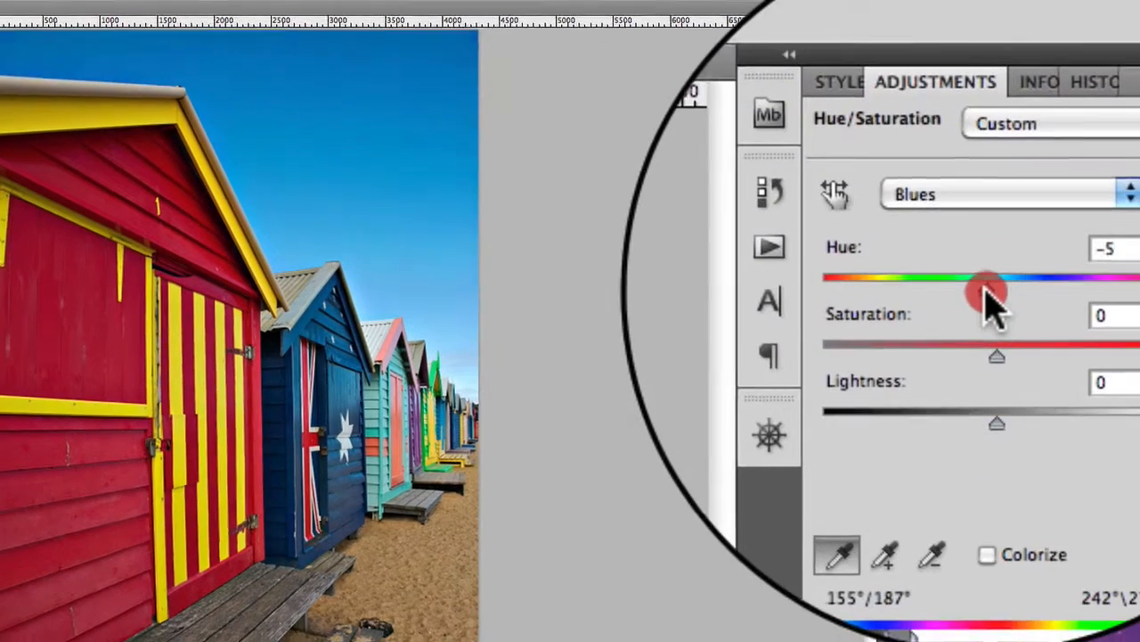
Step: Set the Blues hue shift to +14 and saturation to +14
{"action": "left_click_drag", "start_coordinate": [989, 285], "coordinate": [935, 280]}
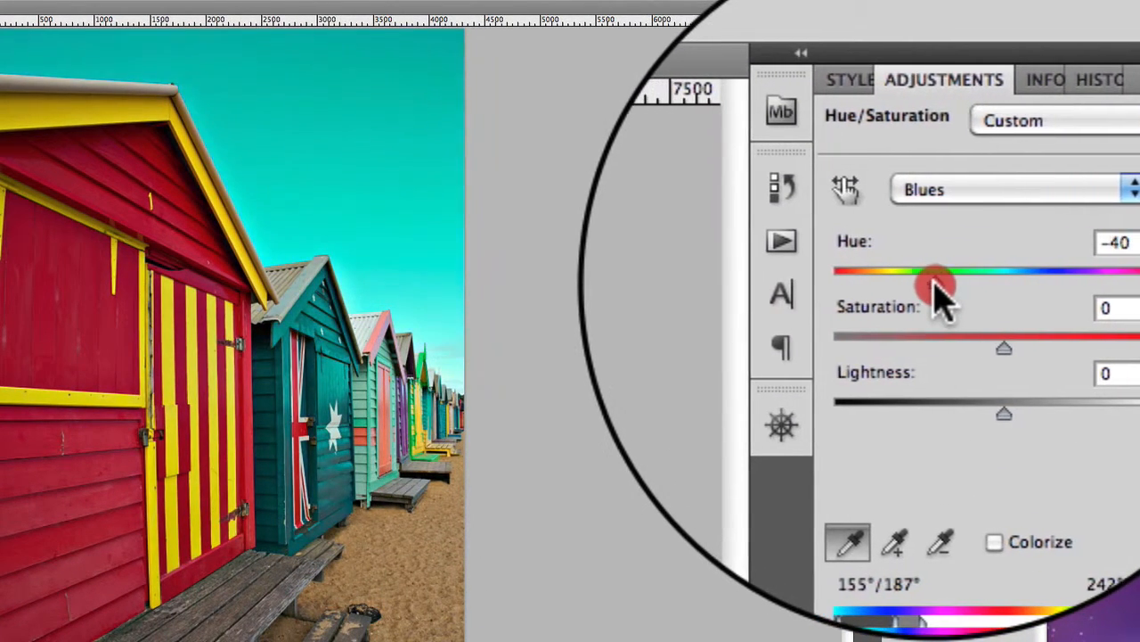
{"action": "left_click_drag", "start_coordinate": [935, 272], "coordinate": [958, 272]}
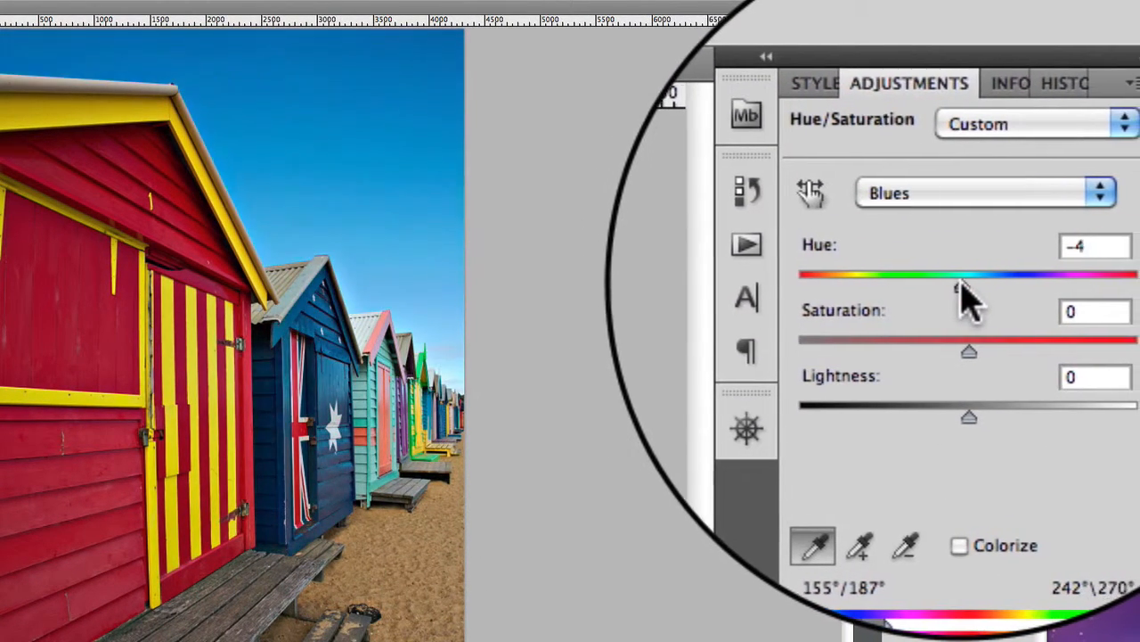
{"action": "left_click_drag", "start_coordinate": [962, 277], "coordinate": [975, 203]}
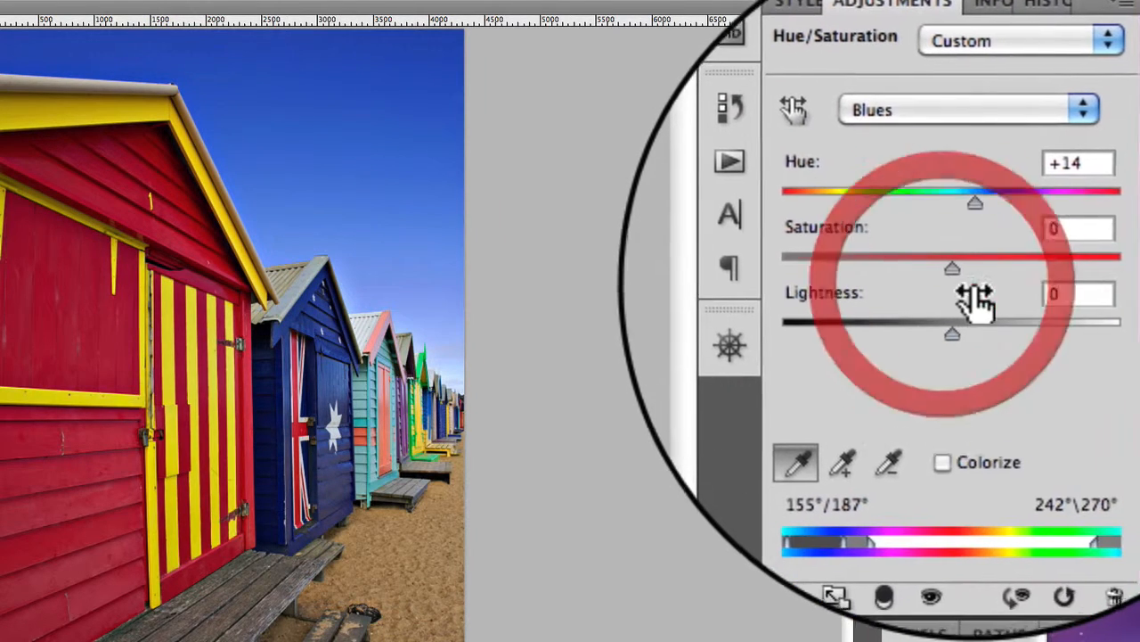
{"action": "left_click_drag", "start_coordinate": [952, 270], "coordinate": [976, 282]}
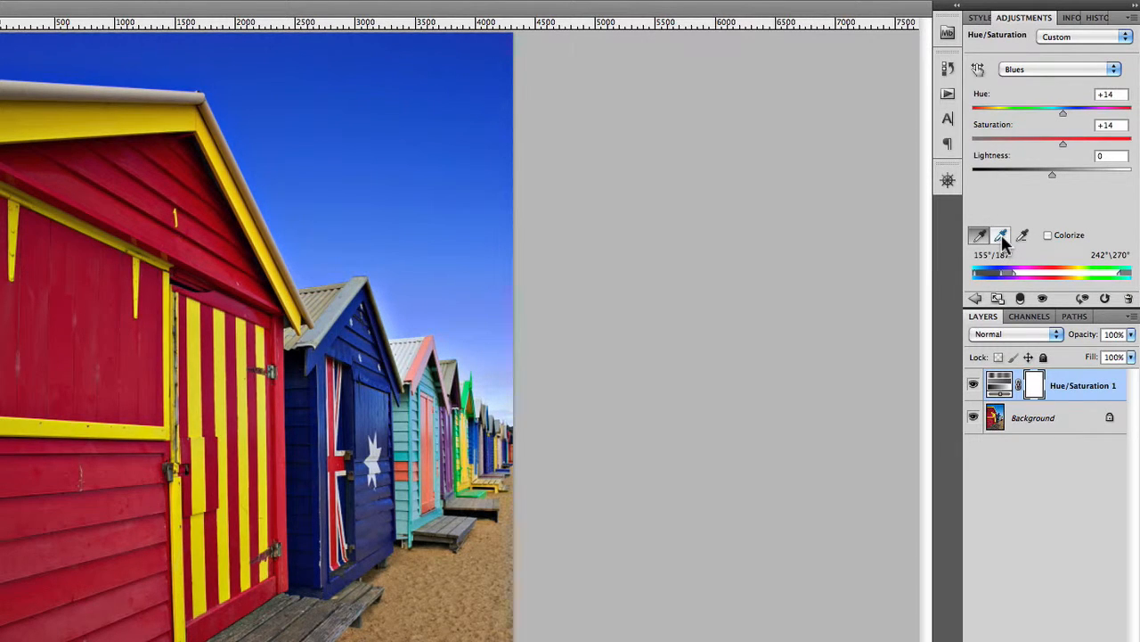
{"action": "mouse_move", "coordinate": [1001, 235]}
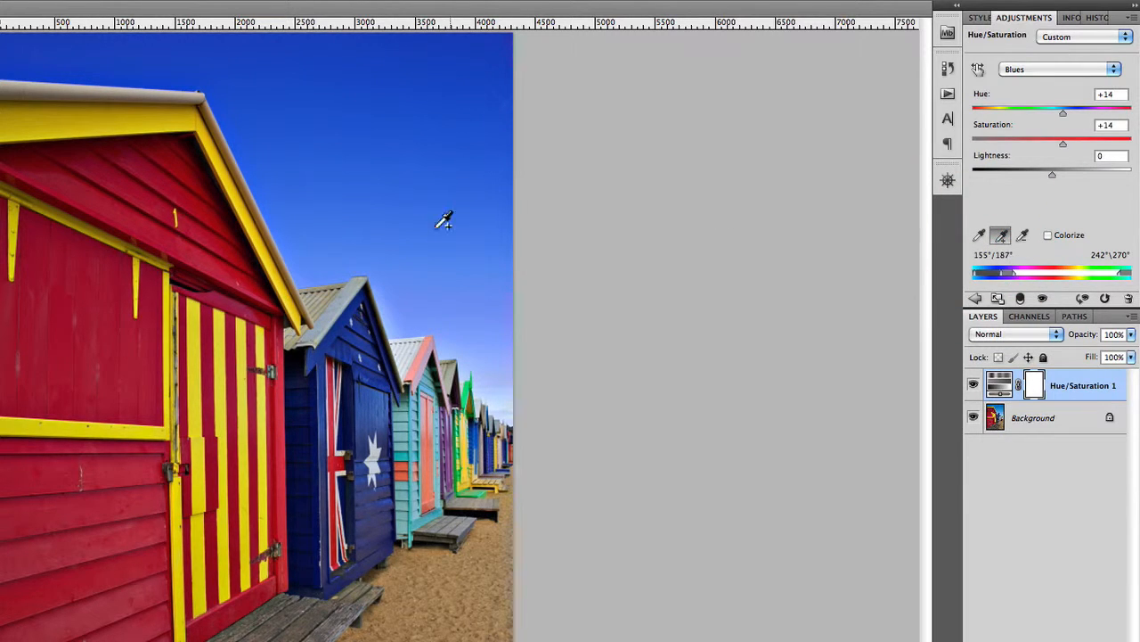
{"action": "mouse_move", "coordinate": [383, 370]}
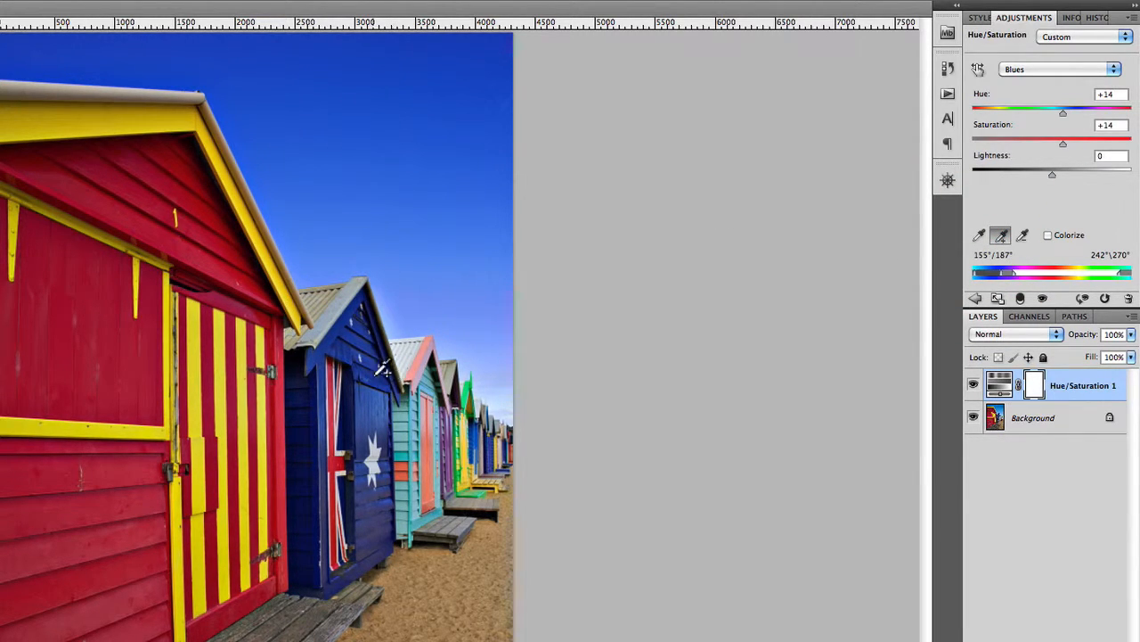
{"action": "mouse_move", "coordinate": [428, 396]}
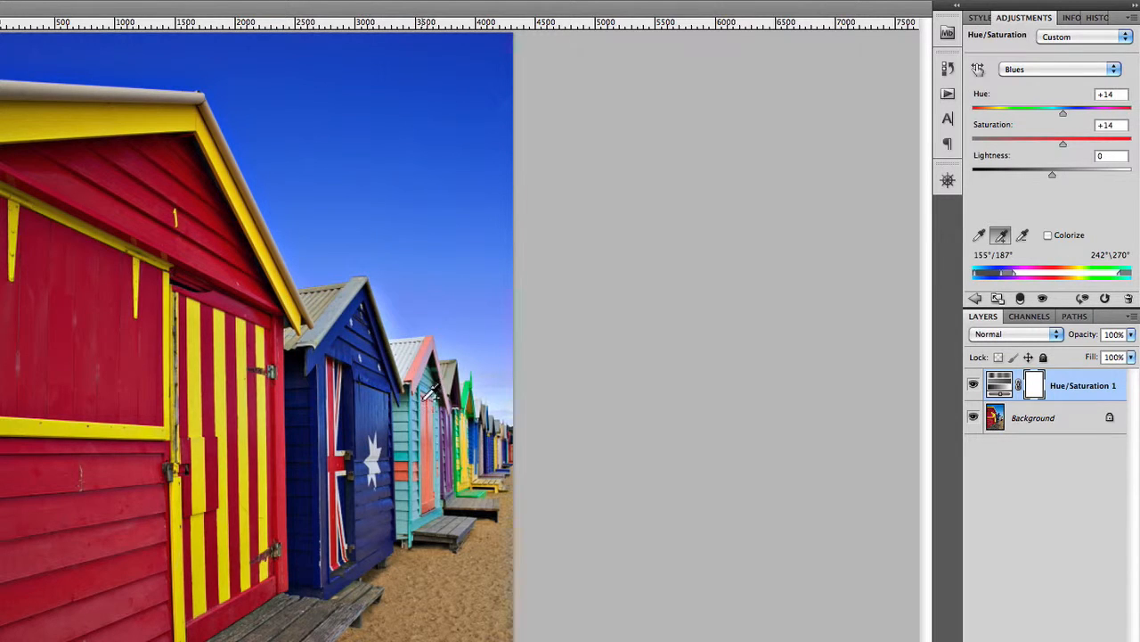
{"action": "mouse_move", "coordinate": [437, 369]}
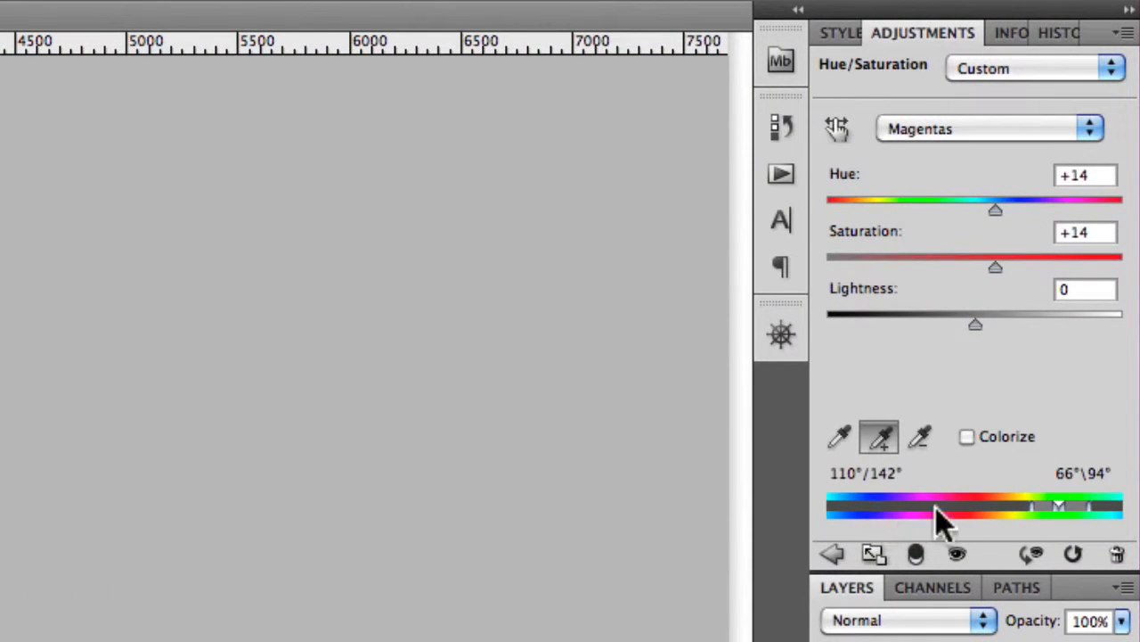
{"action": "mouse_move", "coordinate": [619, 574]}
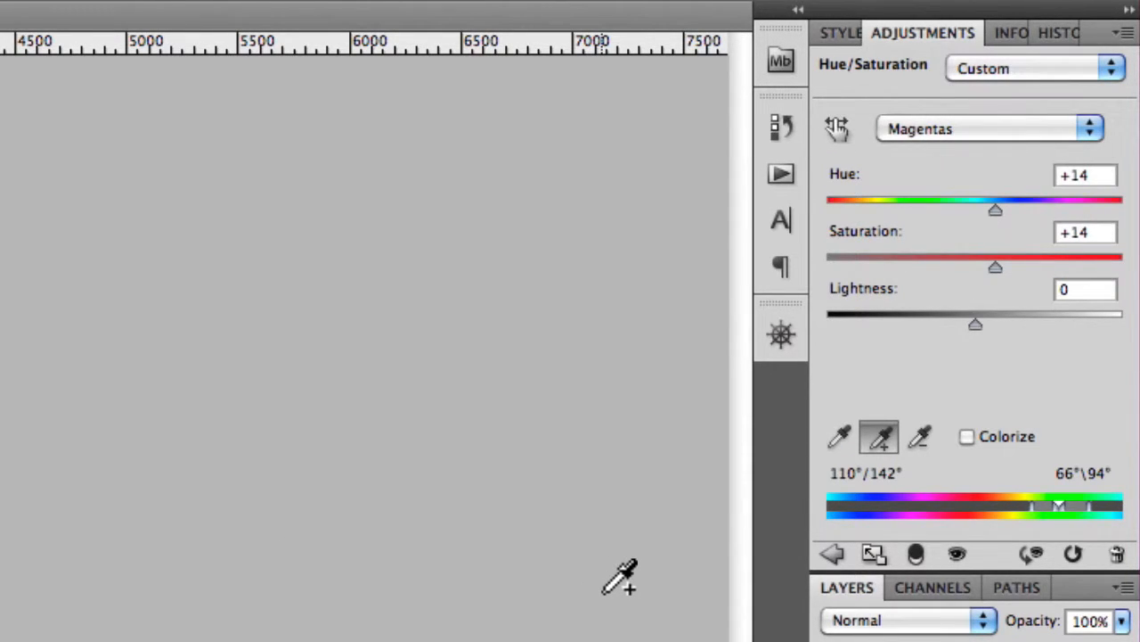
{"action": "mouse_move", "coordinate": [566, 597]}
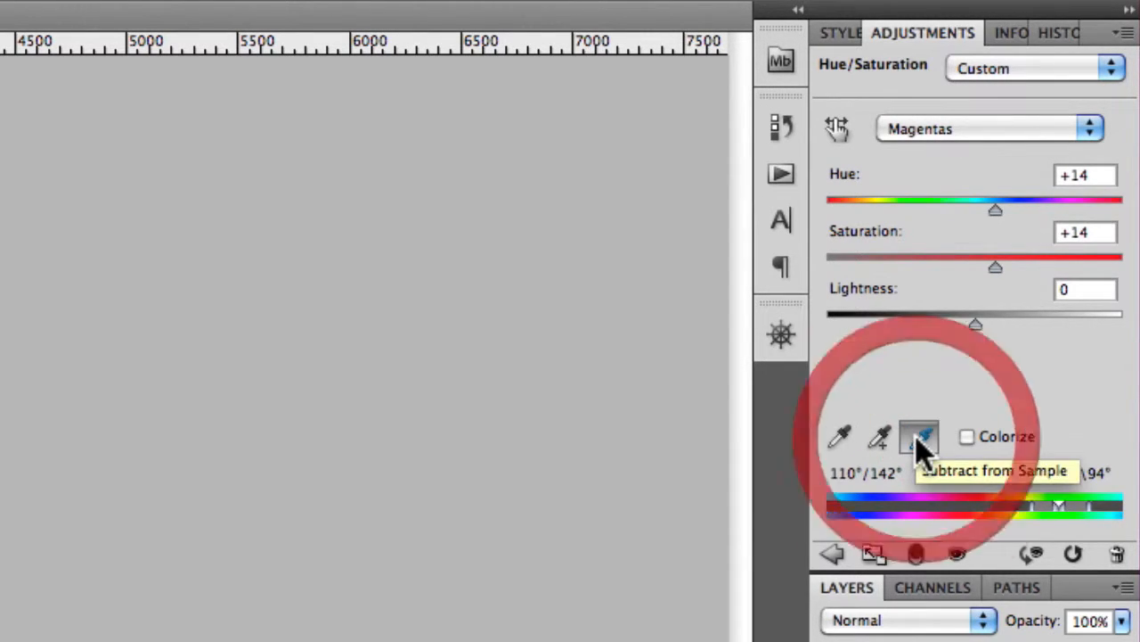
{"action": "left_click", "coordinate": [920, 437]}
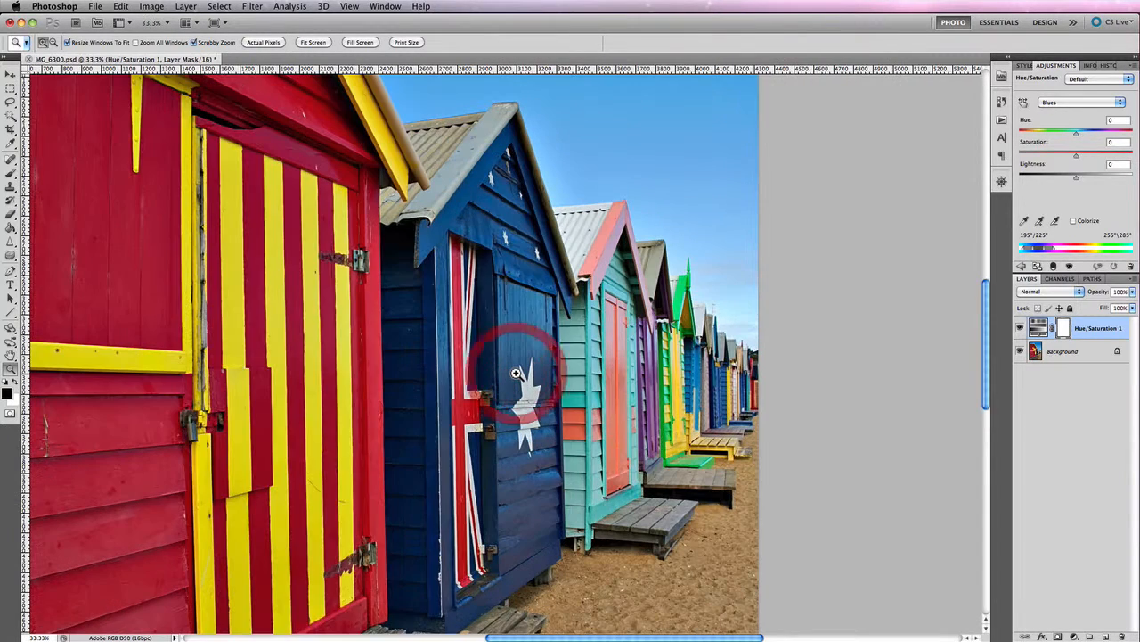
Step: Push Blues saturation to +100, turning the huts and sky intensely blue
{"action": "left_click_drag", "start_coordinate": [1076, 154], "coordinate": [1094, 154]}
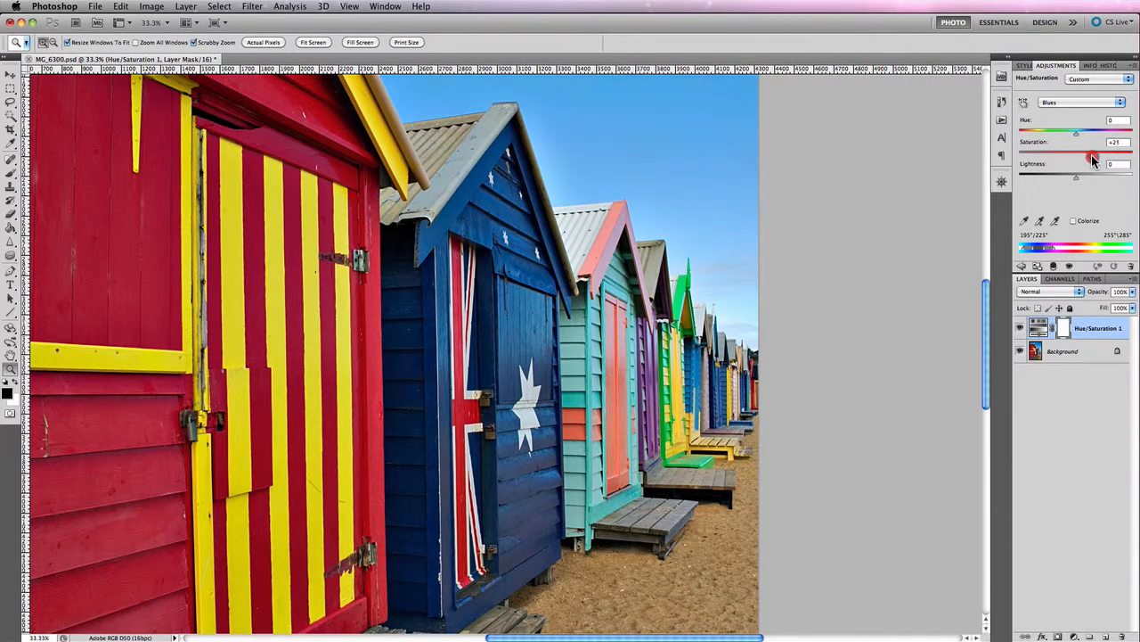
{"action": "left_click_drag", "start_coordinate": [1076, 131], "coordinate": [1132, 131]}
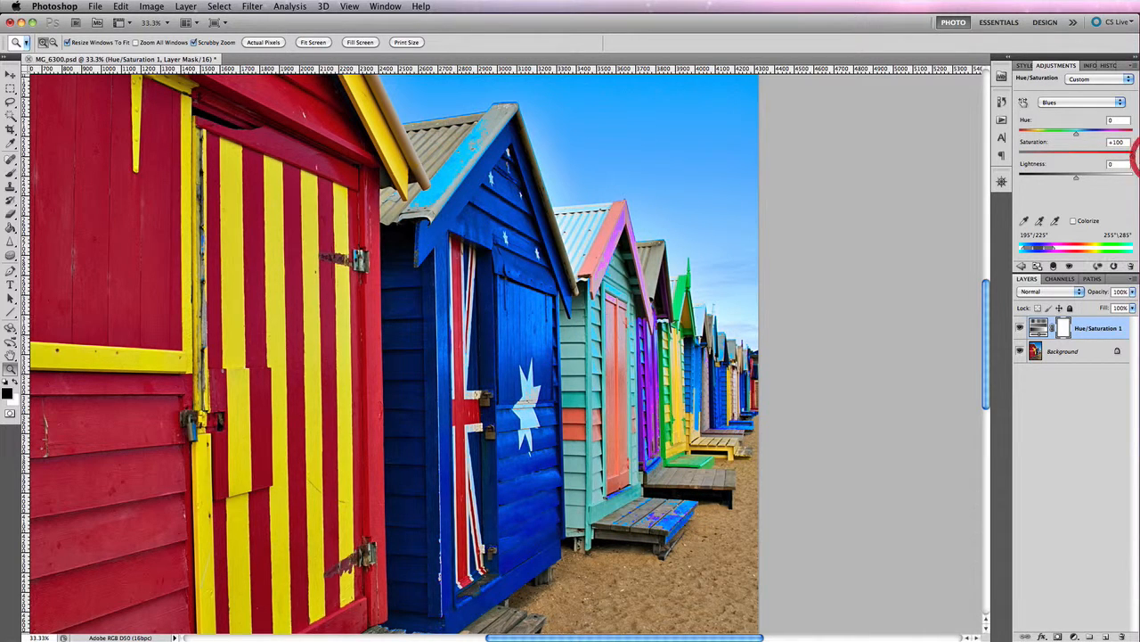